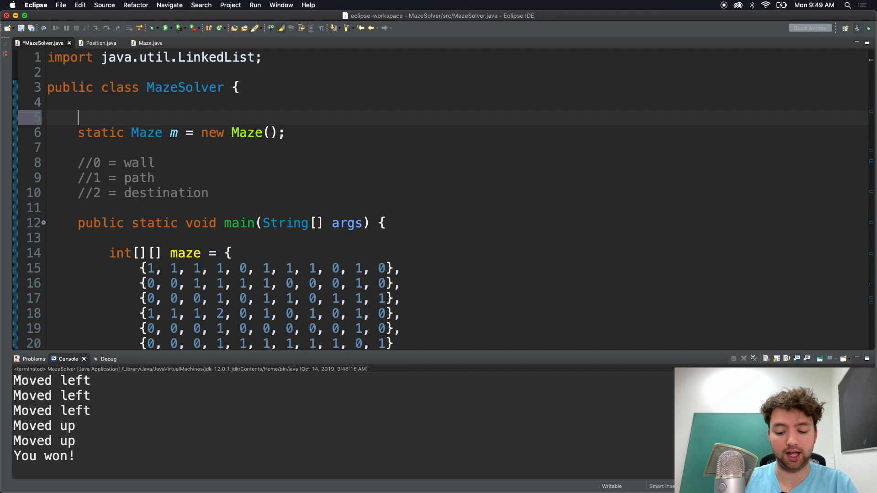
- Declare an ArrayList<Maze> mazes field initialised to a new ArrayList
type("List")
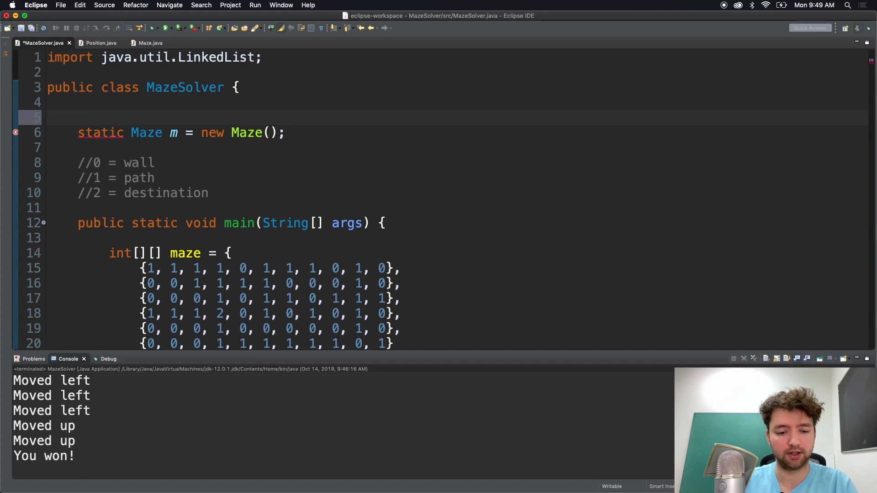
type("ArrayList<>")
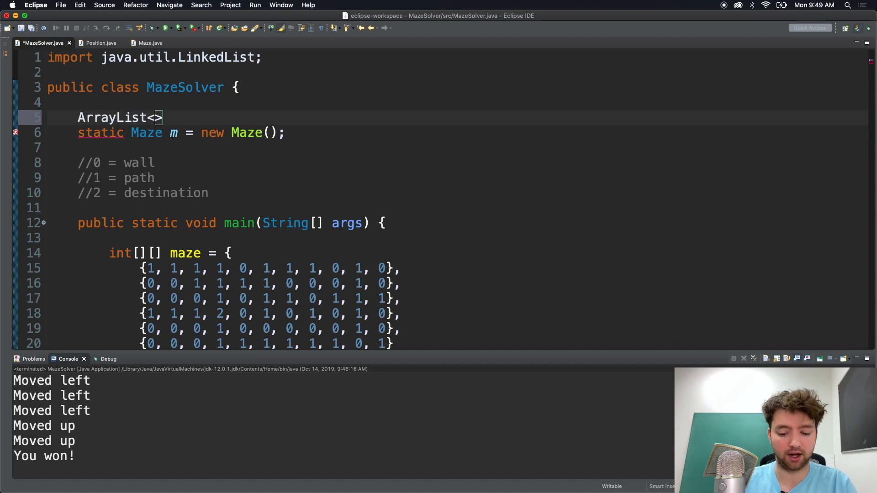
type("Maze")
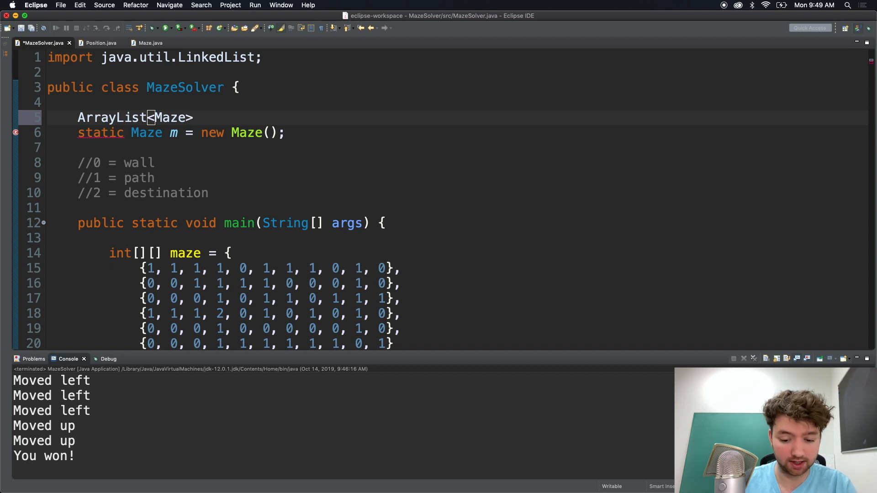
type("mazes")
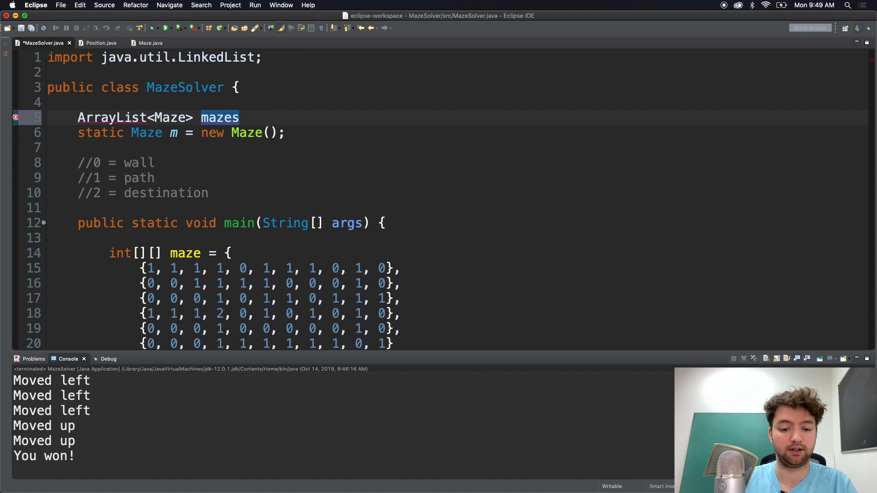
type("= new ArrayList<Maze>();")
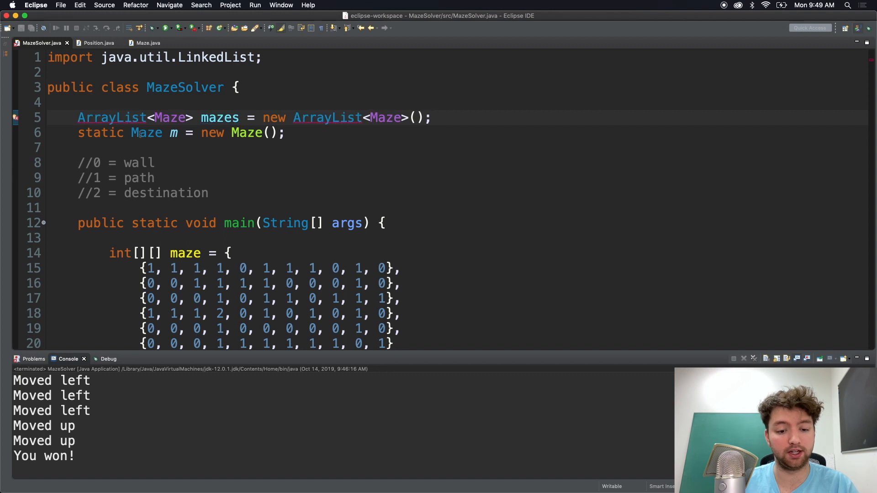
- Remove the old static Maze m field and import ArrayList via the quick fix
double_click(146, 134)
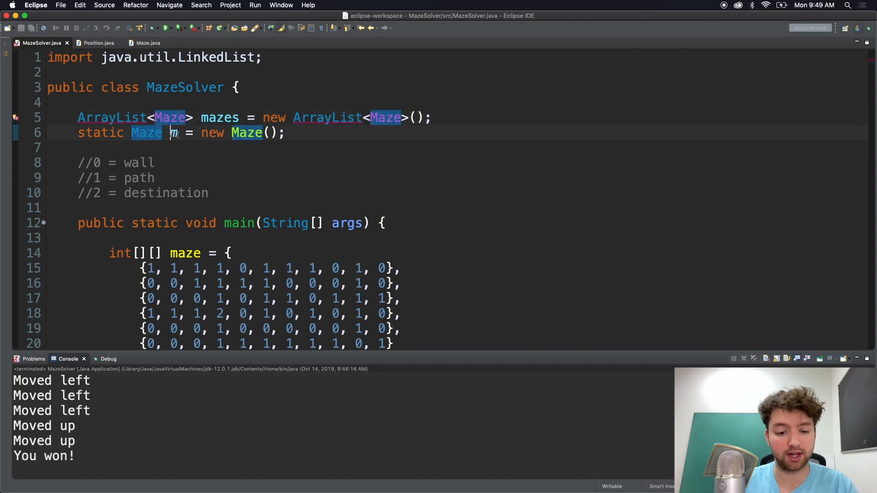
mouse_move(173, 133)
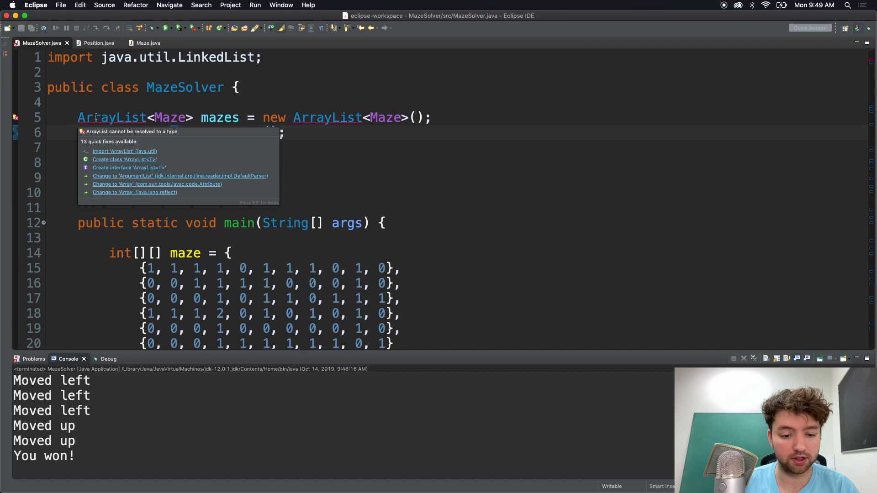
left_click(124, 152)
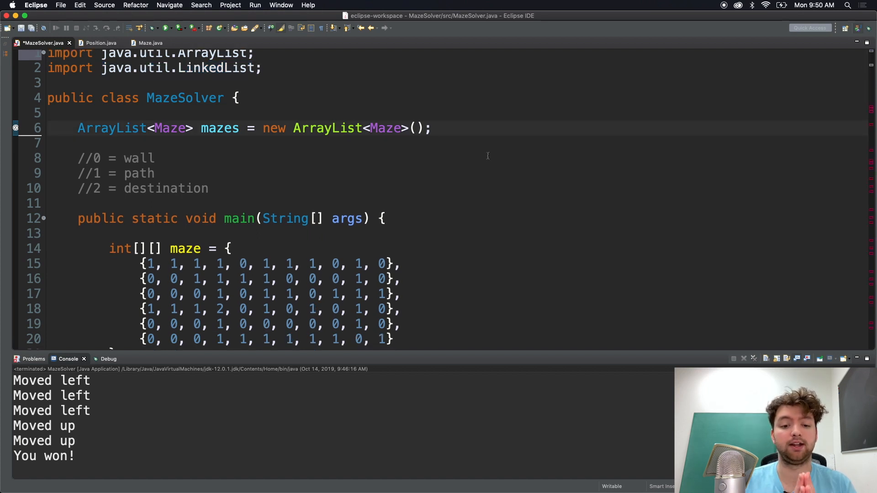
- Declare Maze m = new Maze() as a local variable at the start of main, without static
left_click(434, 128)
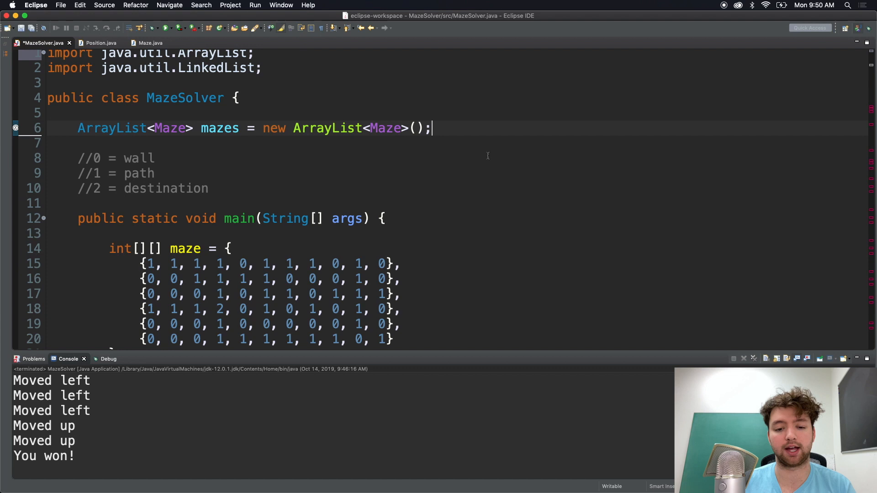
mouse_move(460, 217)
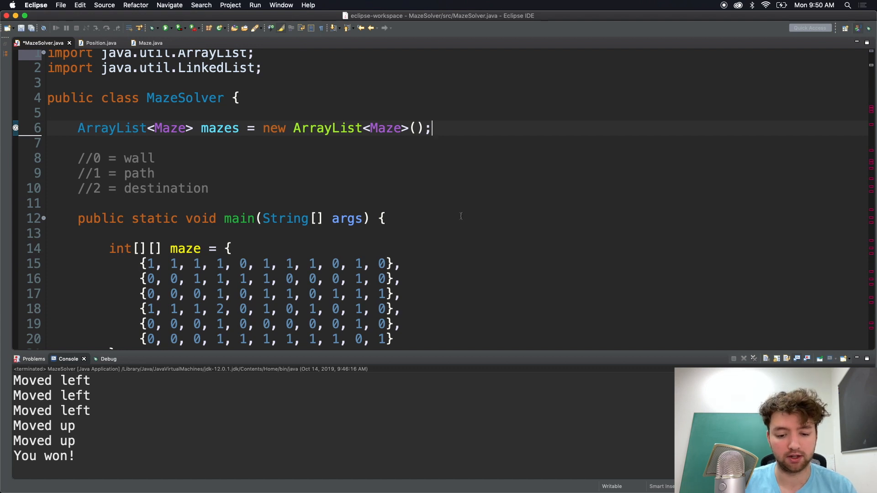
type("static Maze m = new Maze();")
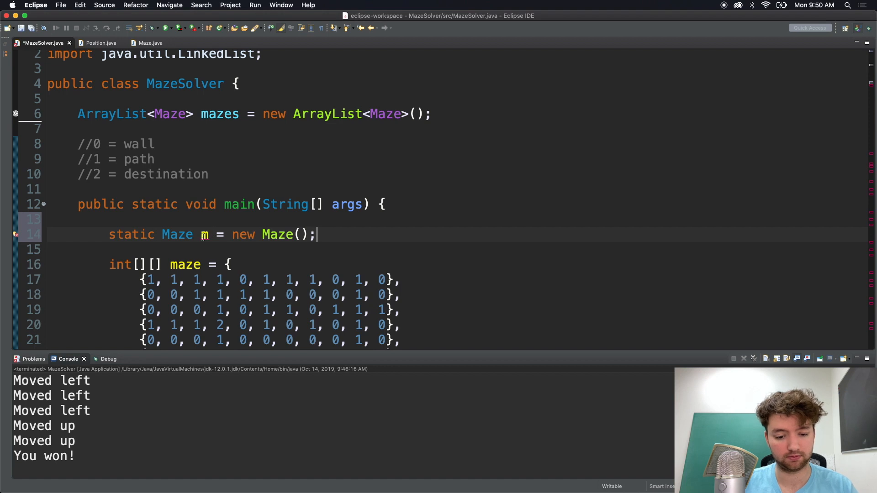
double_click(131, 234)
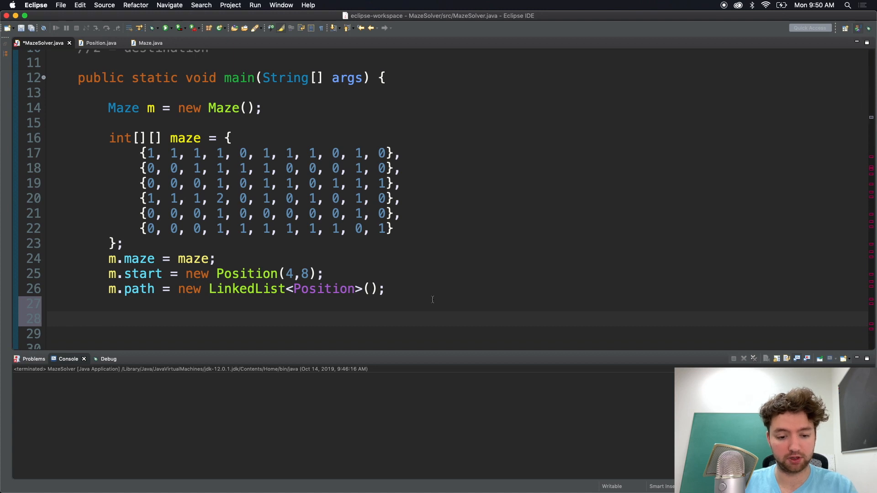
- Create Maze n = new Maze() and copy the maze setup block for the second maze
type("Maze n")
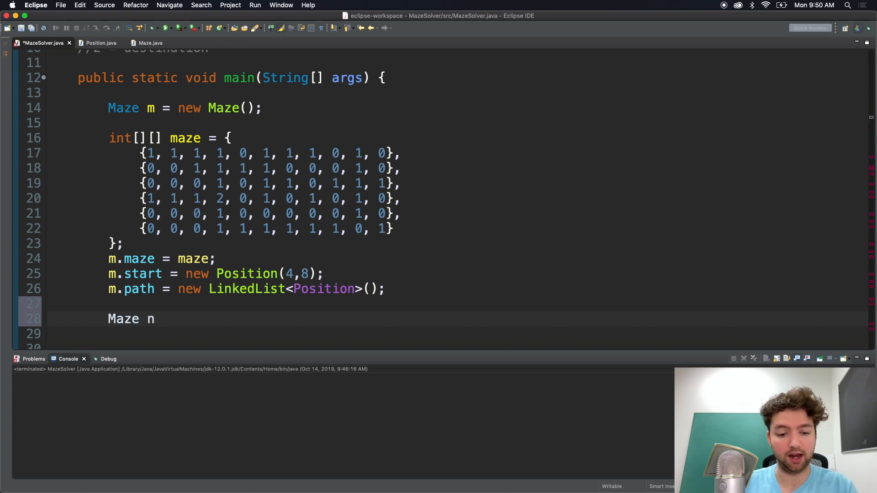
type("= new Maze();")
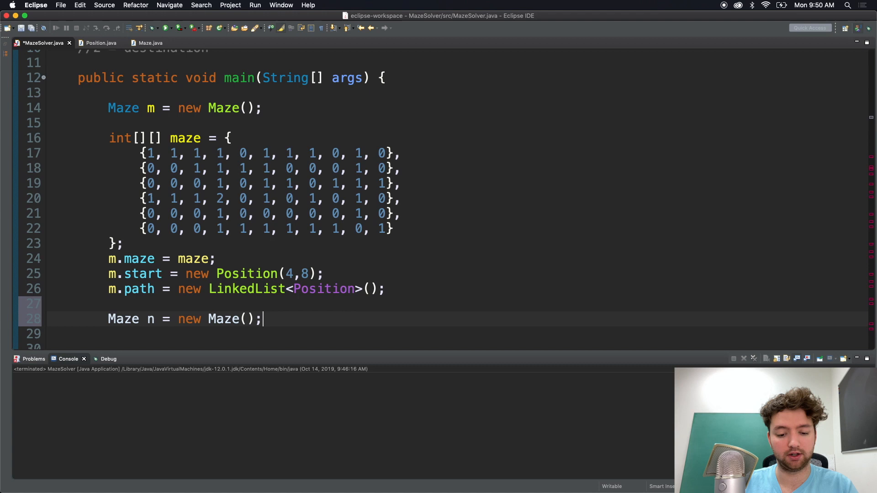
left_click_drag(108, 138, 385, 290)
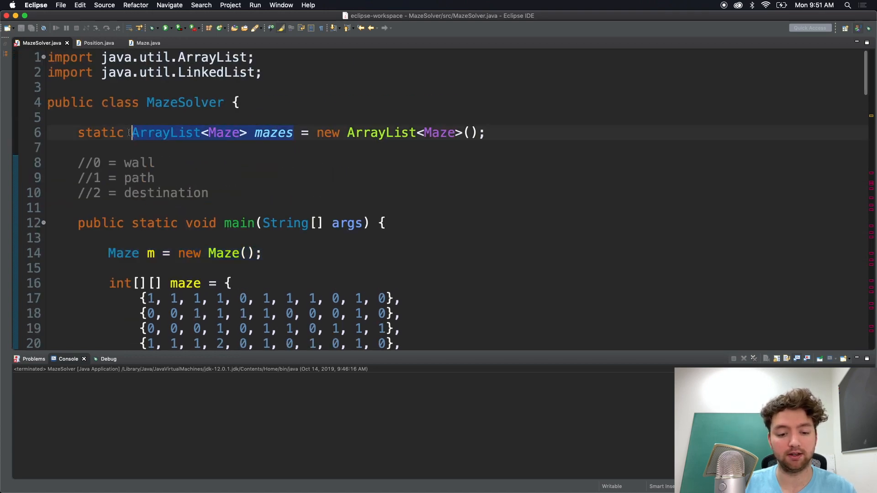
- Add m and n to the mazes list with mazes.add(...) and save the file
scroll("down", 3)
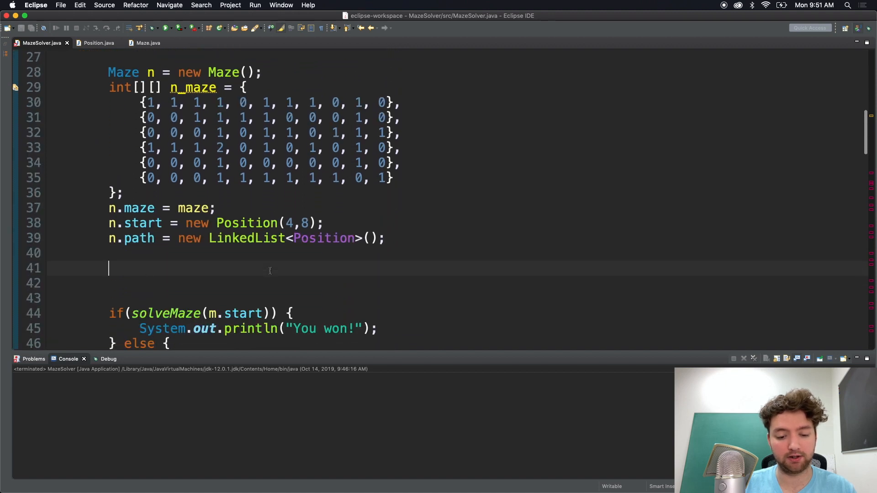
scroll("down", 3)
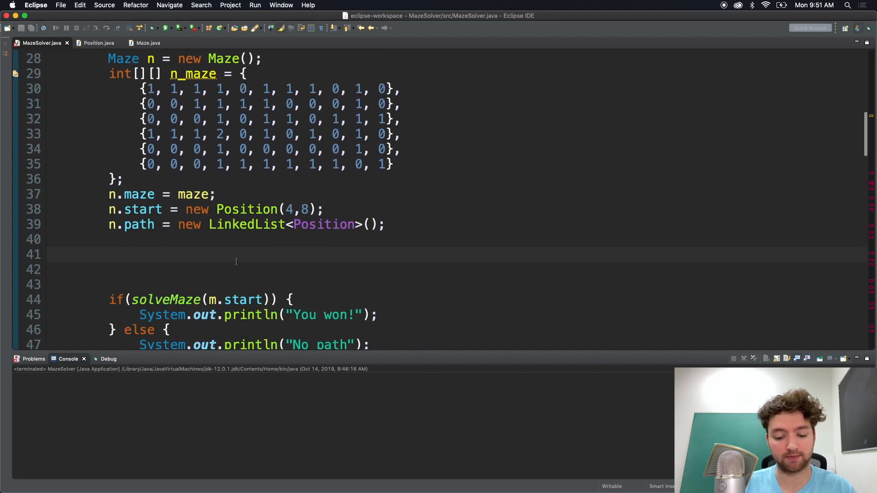
type("mazes.a")
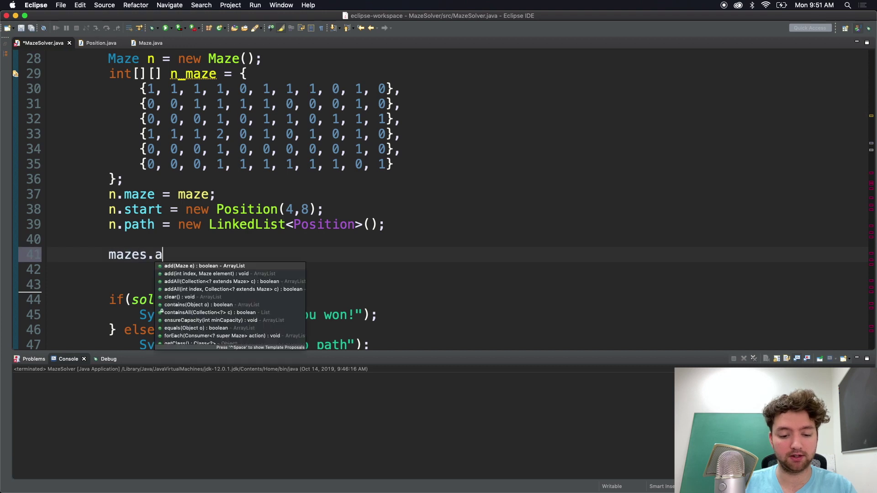
left_click(199, 266)
type("mazes")
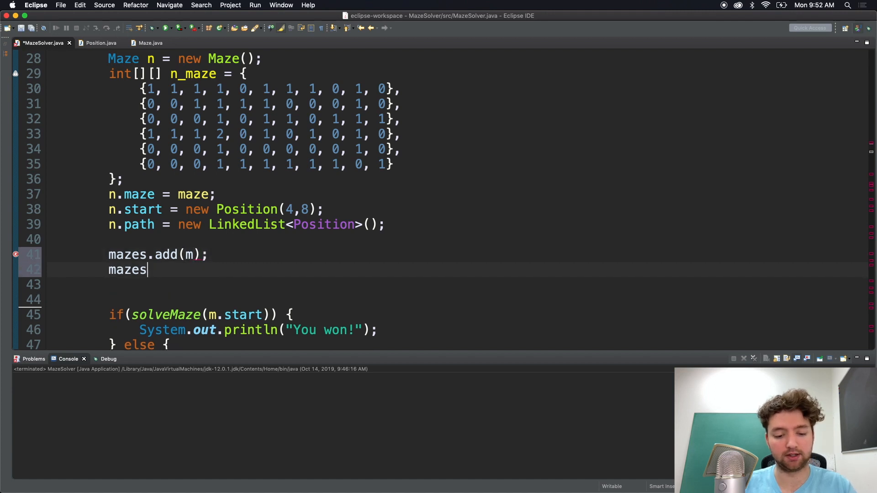
type(".add(n);")
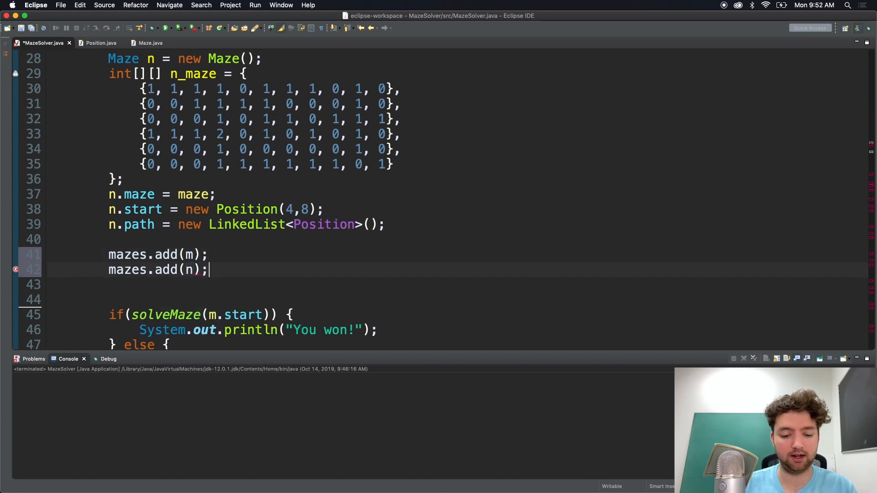
key("cmd+s")
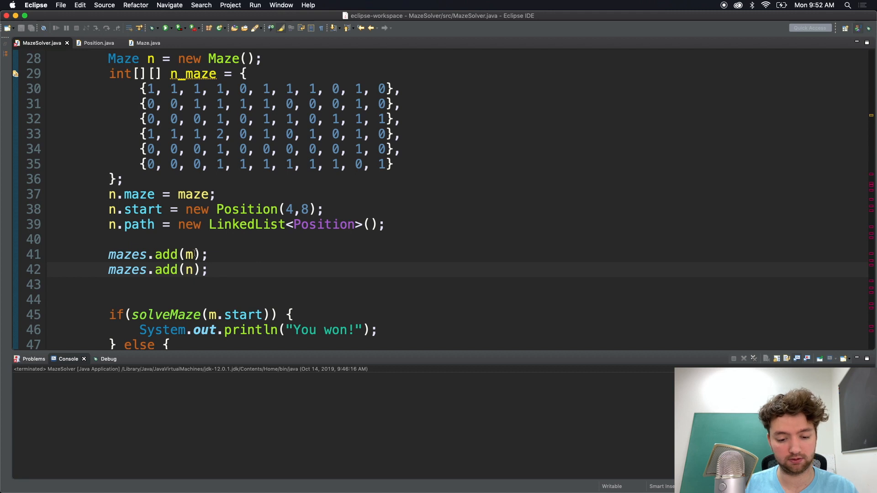
type(", n")
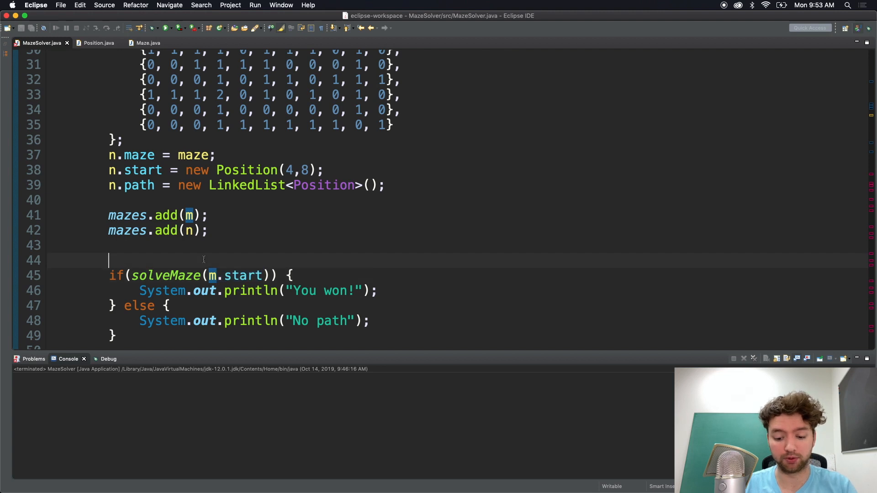
- Write a while loop with counter int i = 0 and i++ to iterate over the mazes list
type("for(")
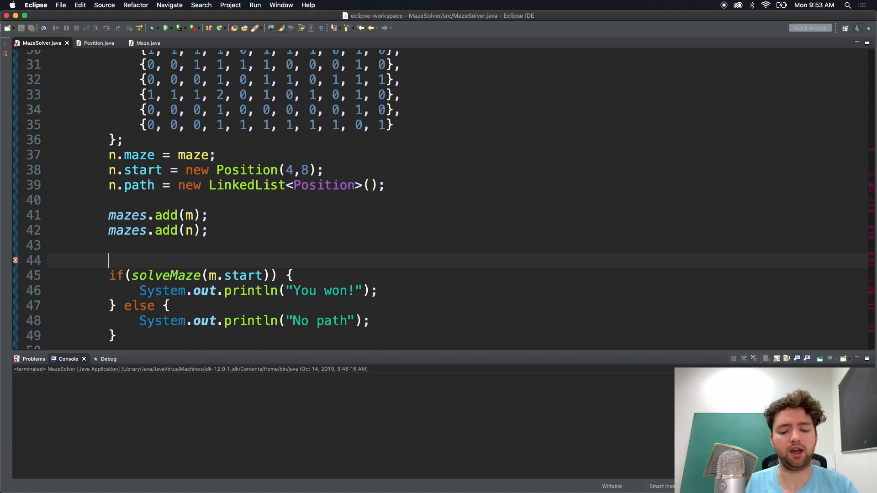
type("while() {")
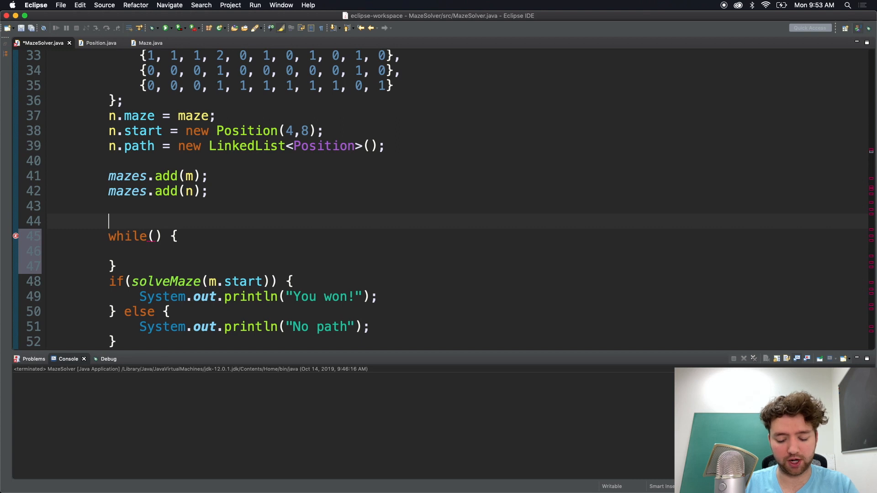
type("int i")
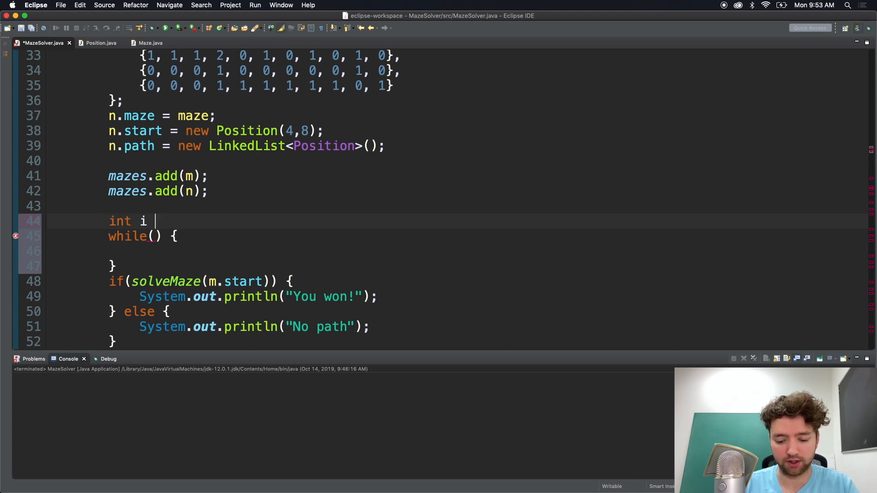
type("= 0k")
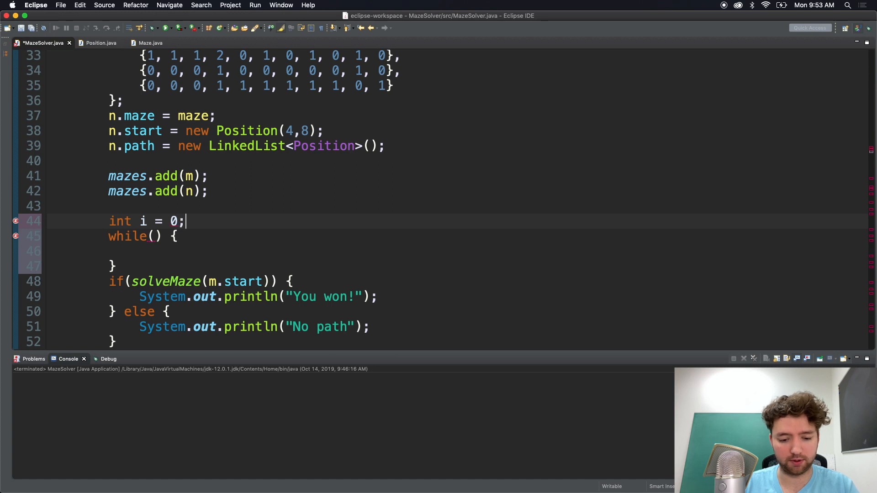
type("i < mazes.size();")
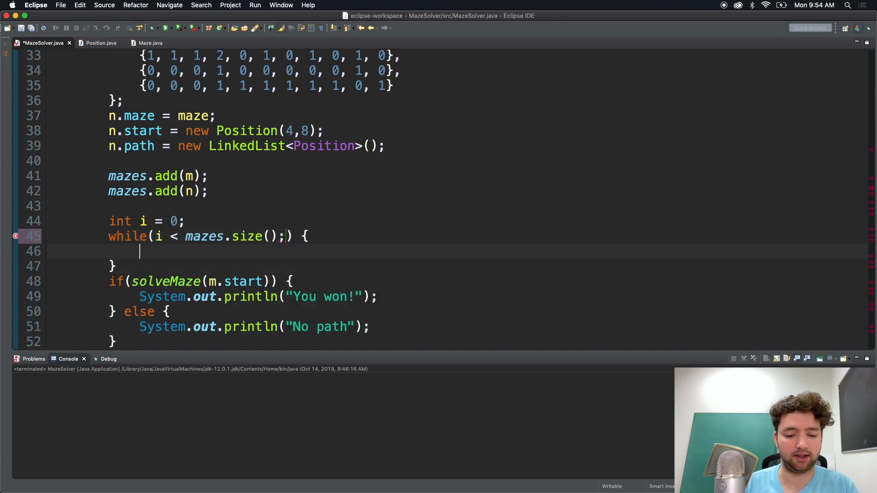
type("i++;")
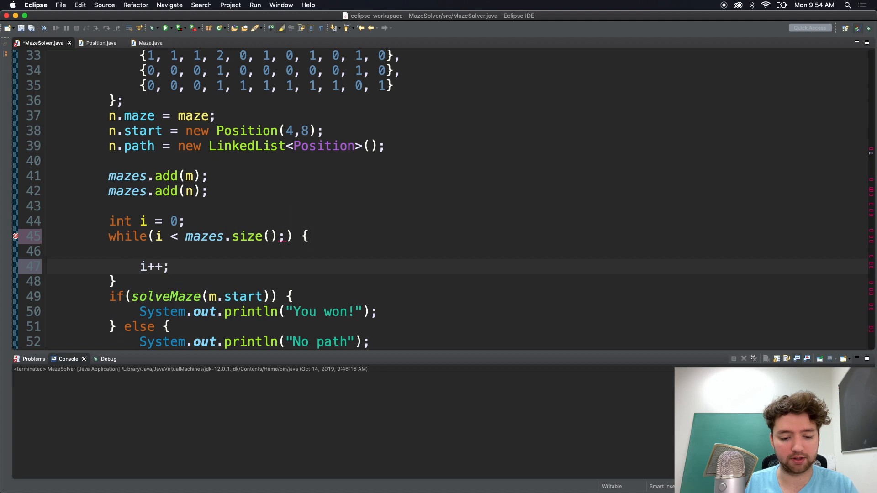
- Call solveMaze inside the loop on mazes.get(i).start instead of m.start
type("//")
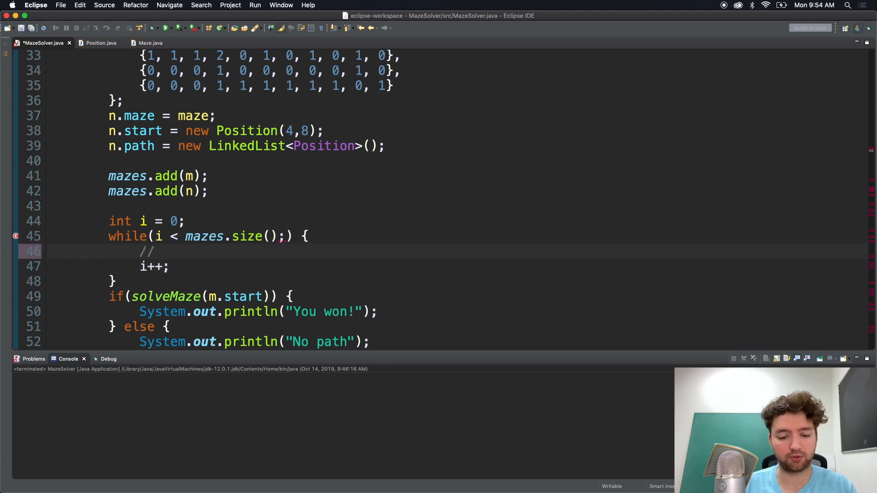
type("here")
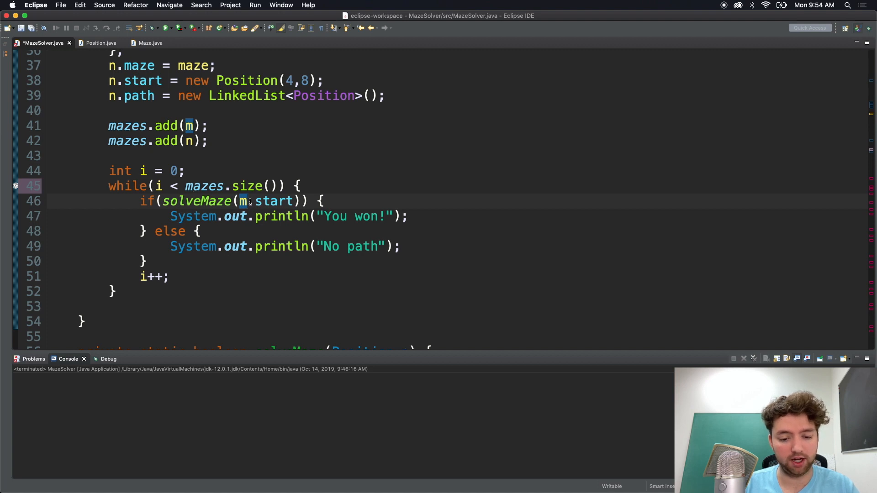
type("ae")
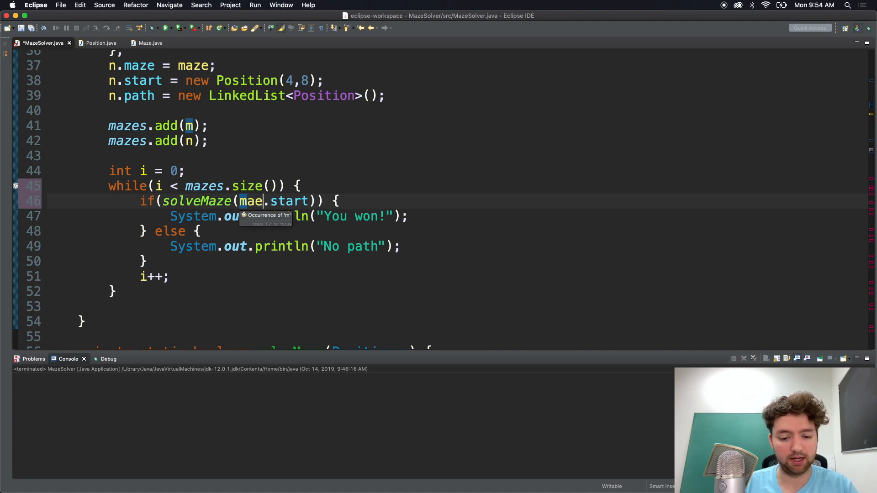
type("mazes.get(i")
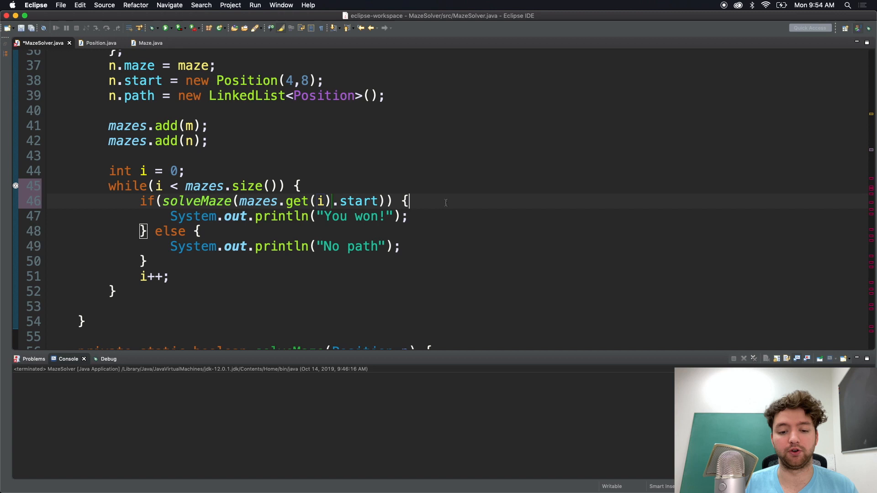
mouse_move(429, 222)
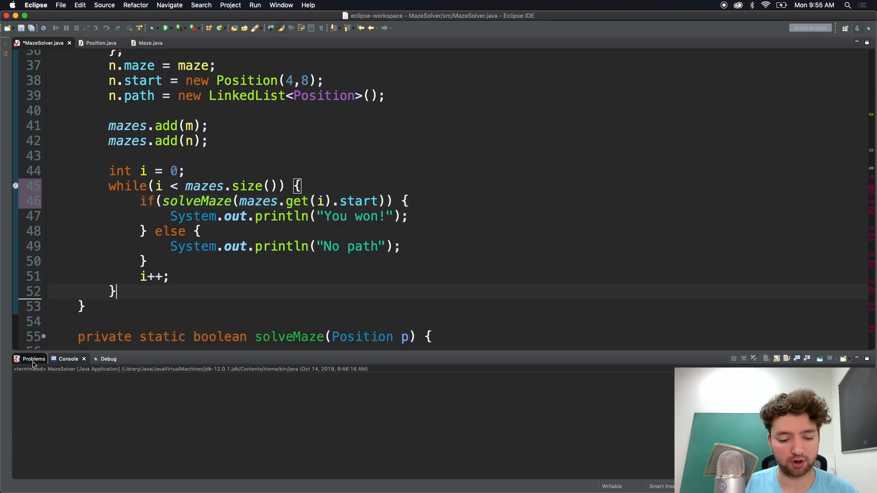
- Show the Problems list and jump to the first 'm cannot be resolved' error
left_click(33, 358)
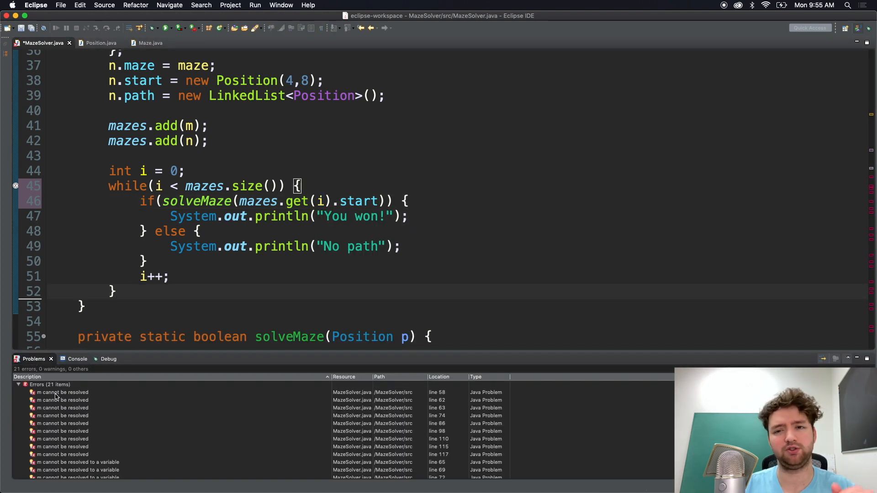
left_click(62, 393)
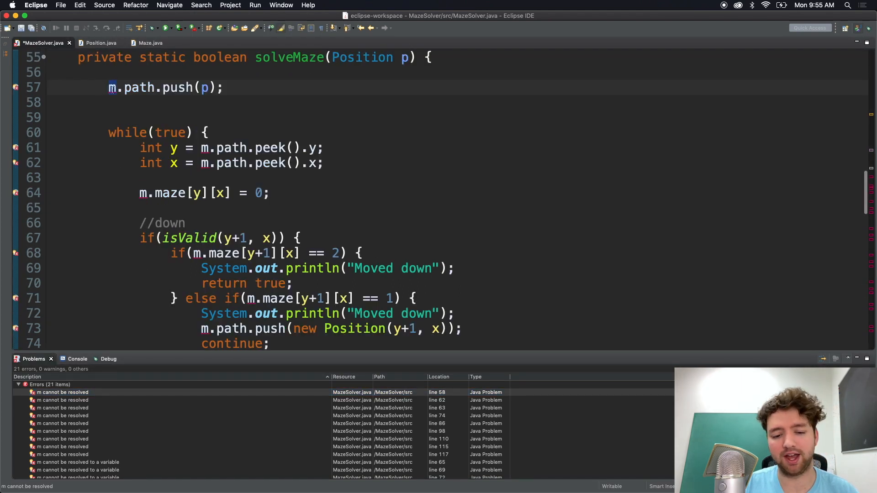
left_click(111, 88)
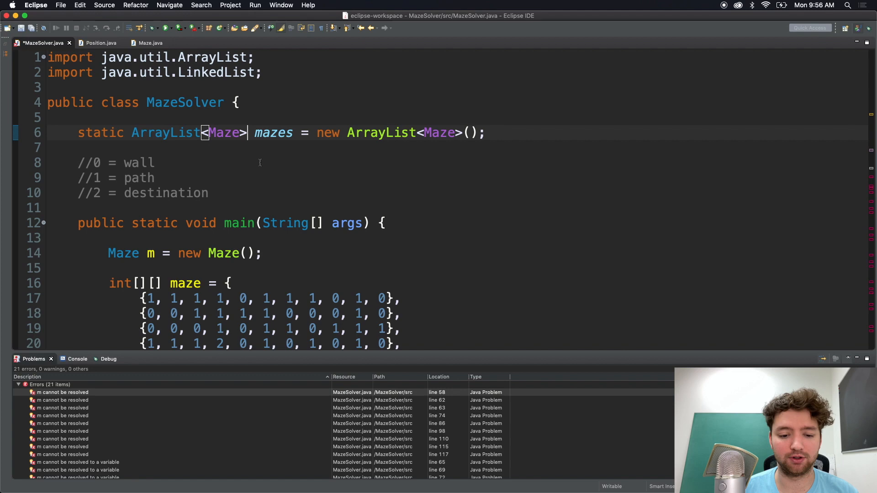
- Add Position p = m.start() as the first line inside solveMaze
scroll("down", 3)
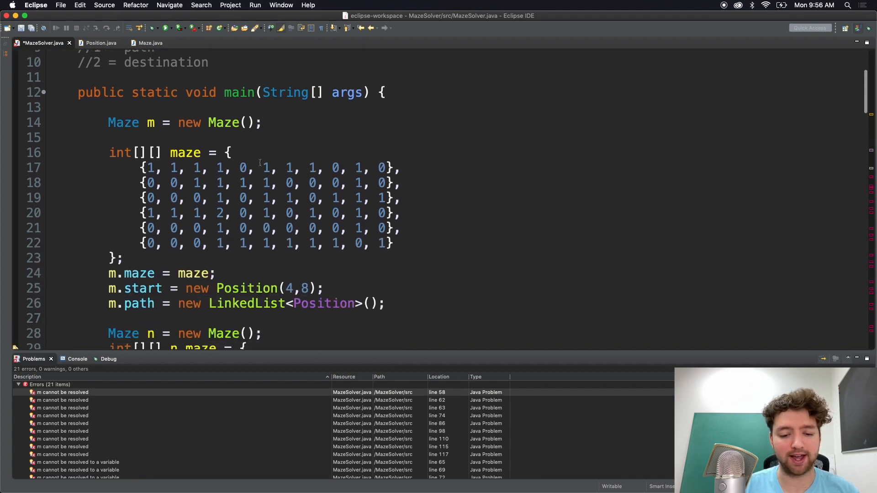
scroll("down", 3)
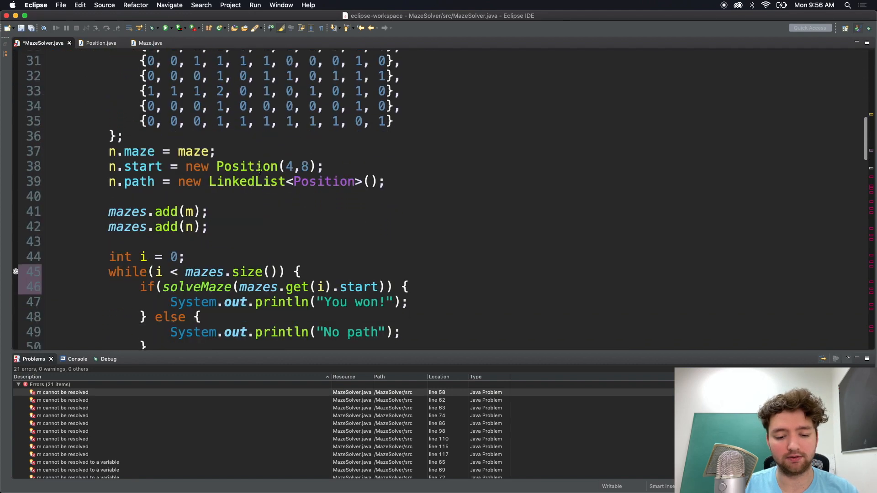
scroll("down", 3)
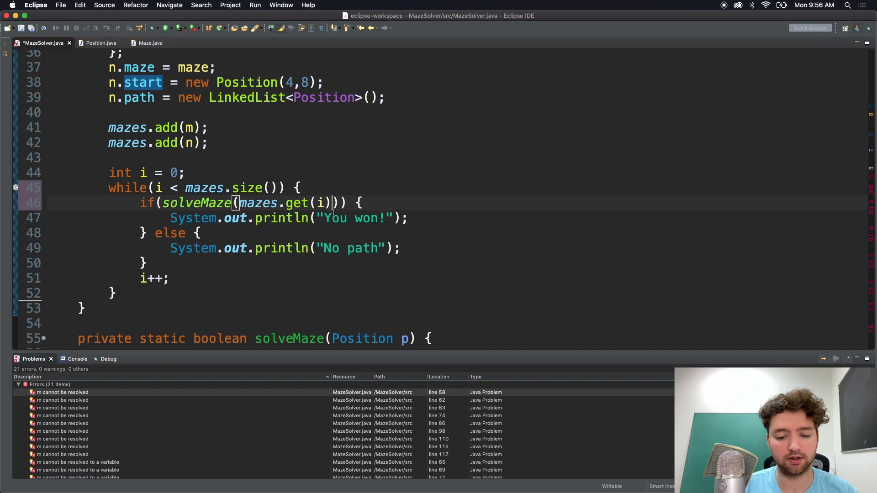
scroll("down", 3)
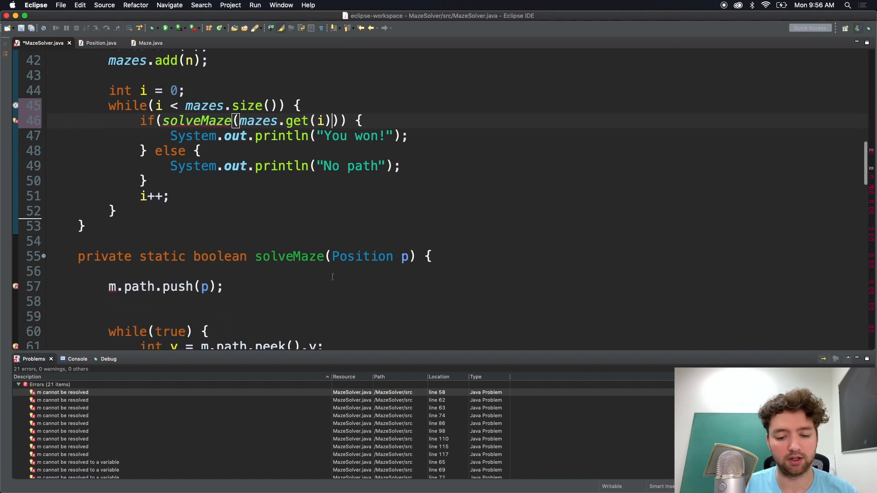
type("Position p =")
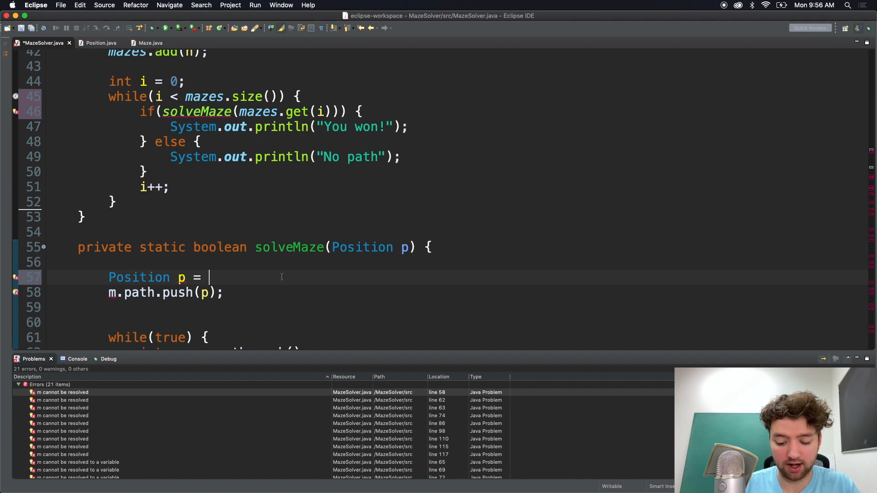
type("m.sta")
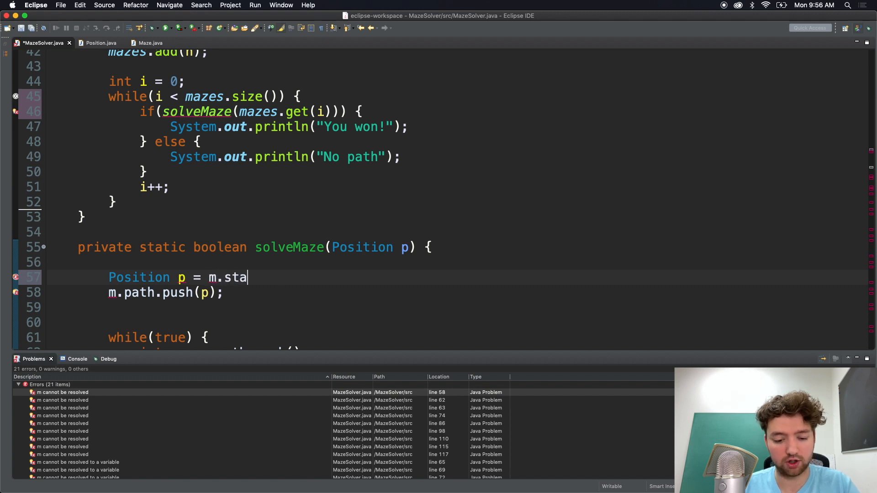
type("rt();")
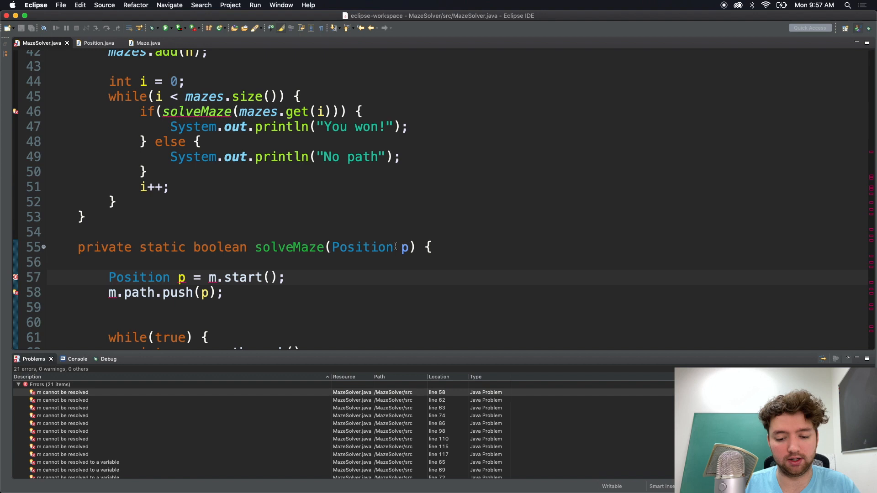
- Replace solveMaze's Position p parameter with Maze m
left_click_drag(331, 248, 409, 248)
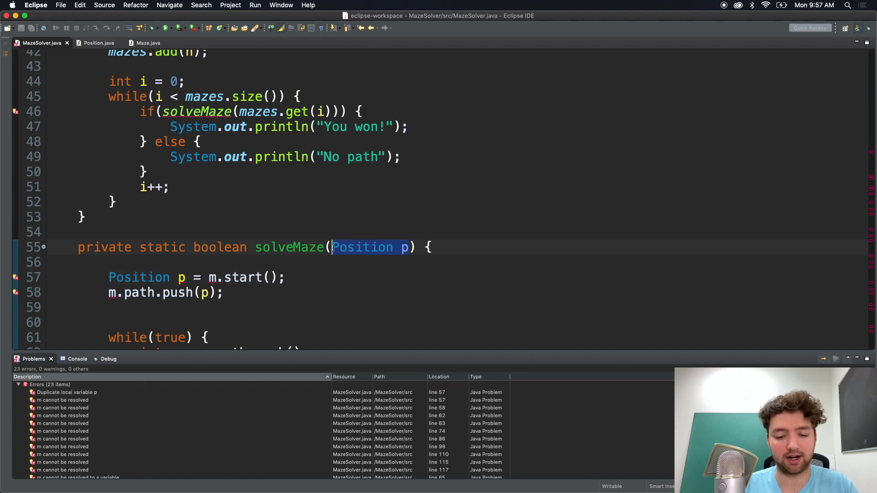
type("Maze")
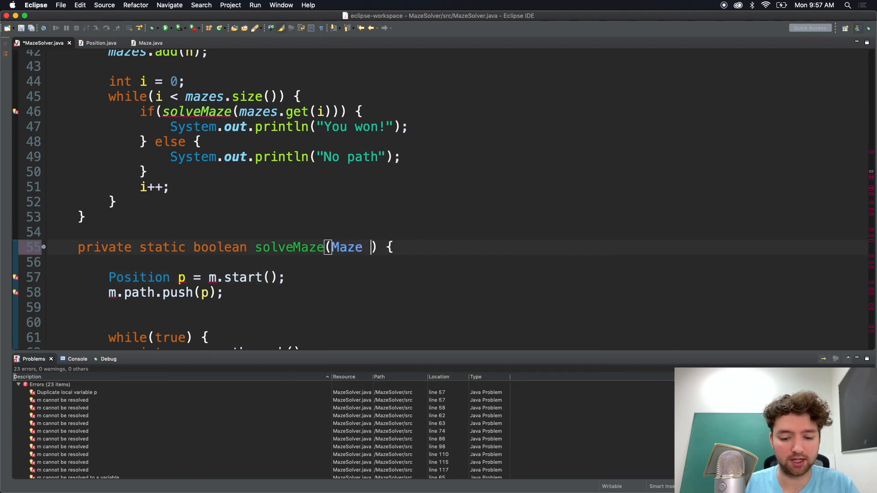
type("m")
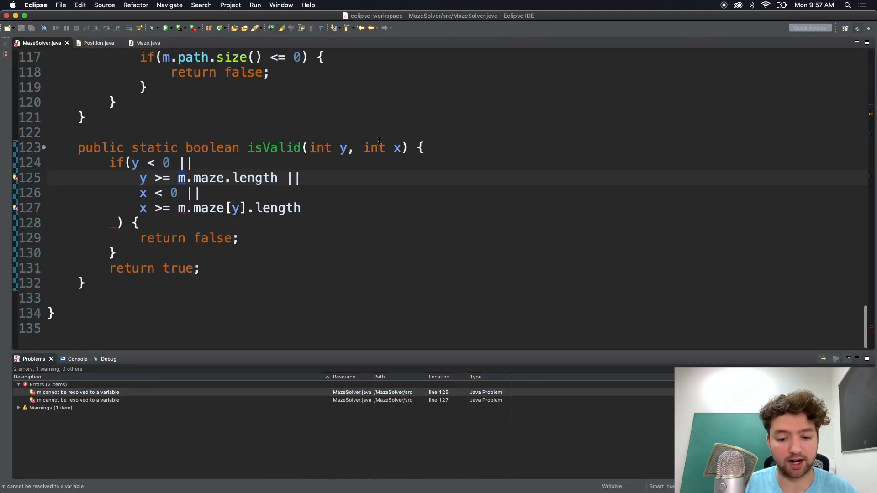
- Add a Maze m parameter to the isValid signature after int x
type(",")
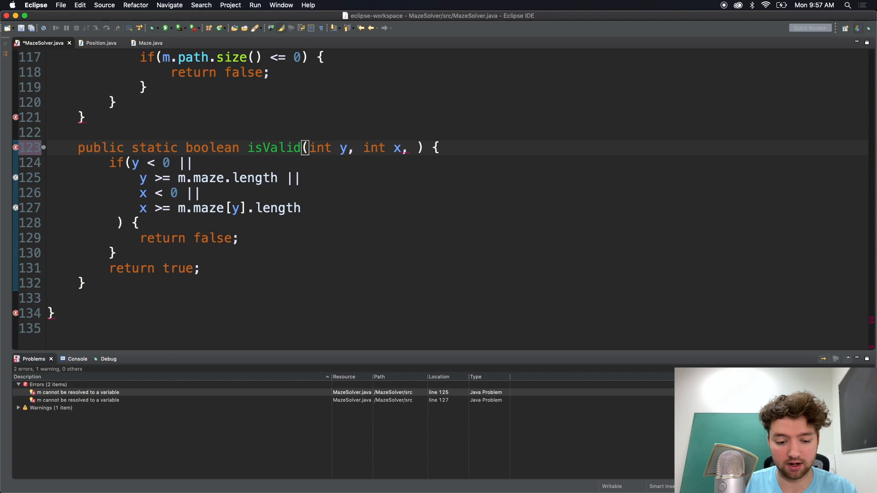
type("m")
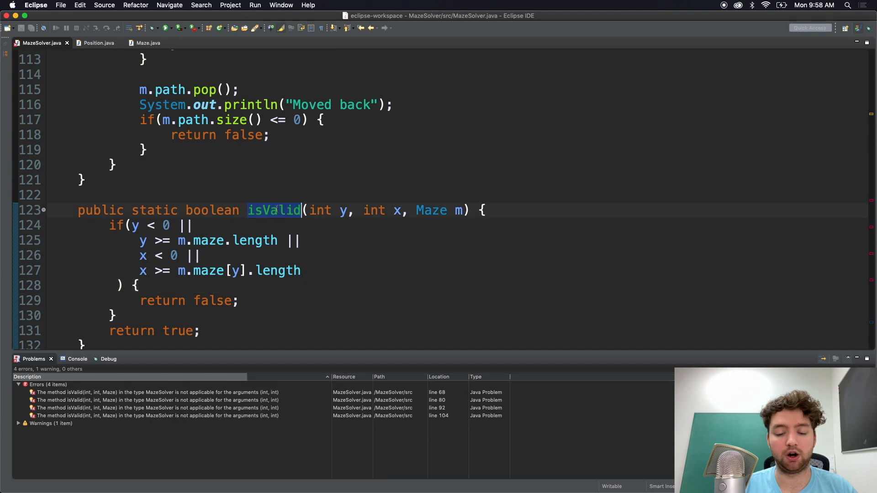
mouse_move(276, 210)
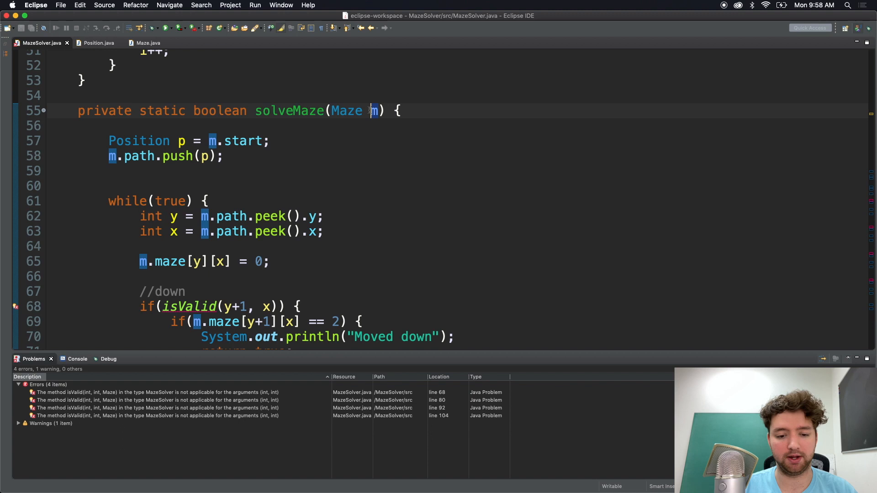
- Append ', m' to each isValid call in the down, left, up and right checks
scroll("down", 3)
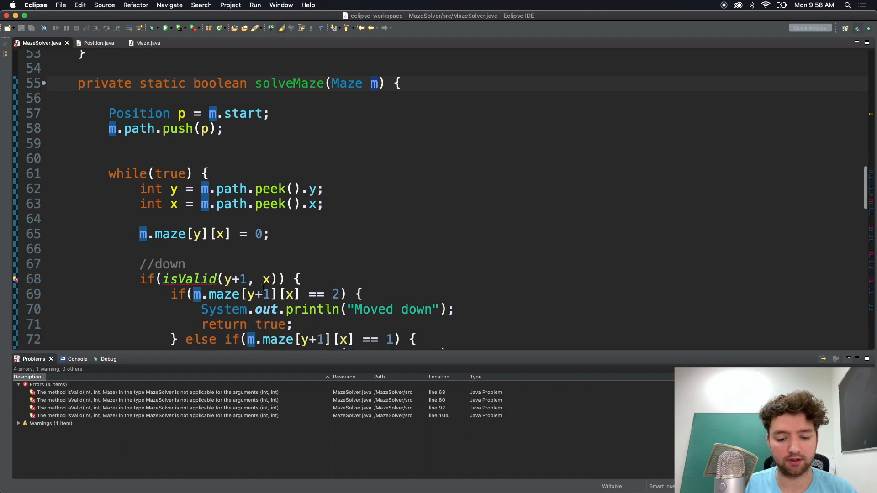
type(", m")
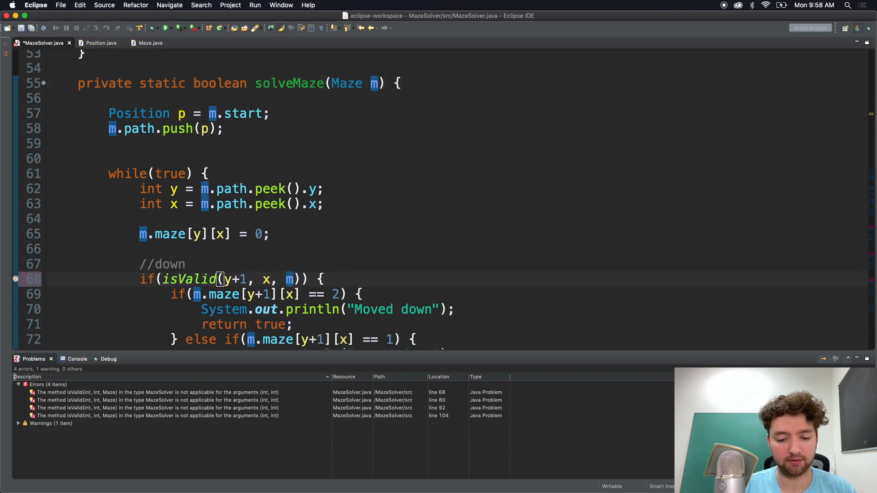
scroll("down", 3)
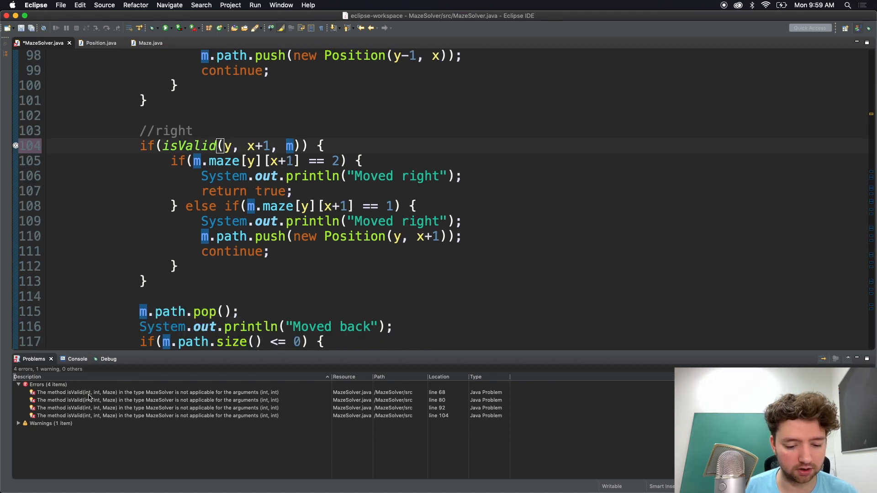
mouse_move(133, 394)
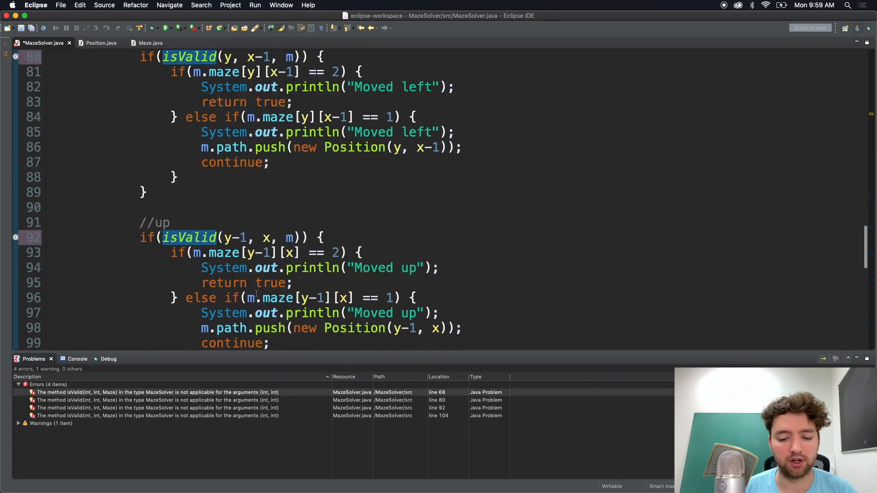
scroll("down", 3)
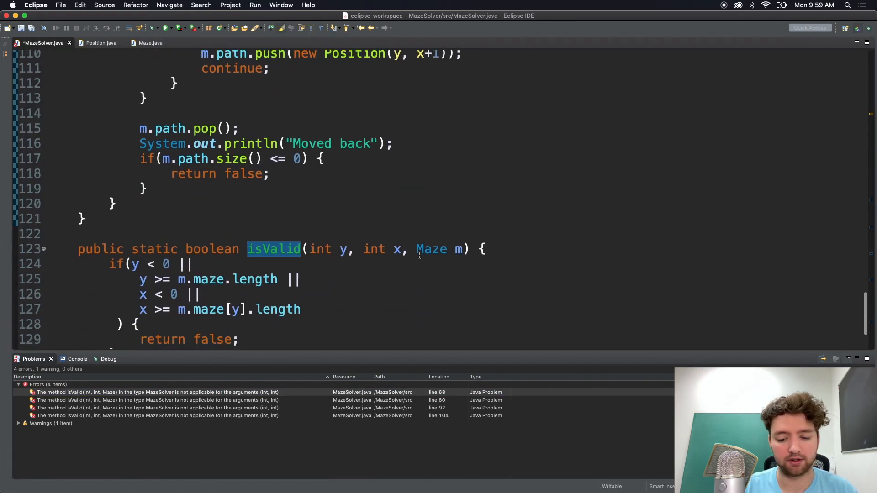
mouse_move(430, 250)
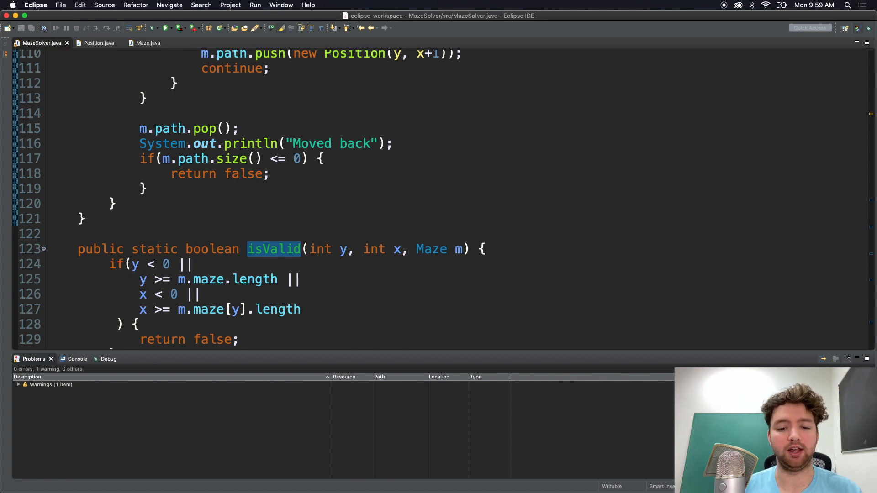
- Scroll back up to review the now error-free solveMaze code
scroll("up", 3)
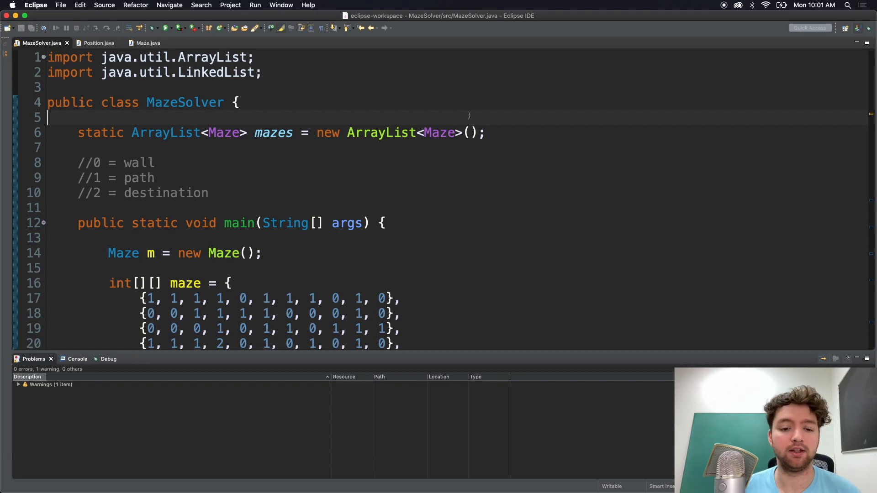
scroll("down", 3)
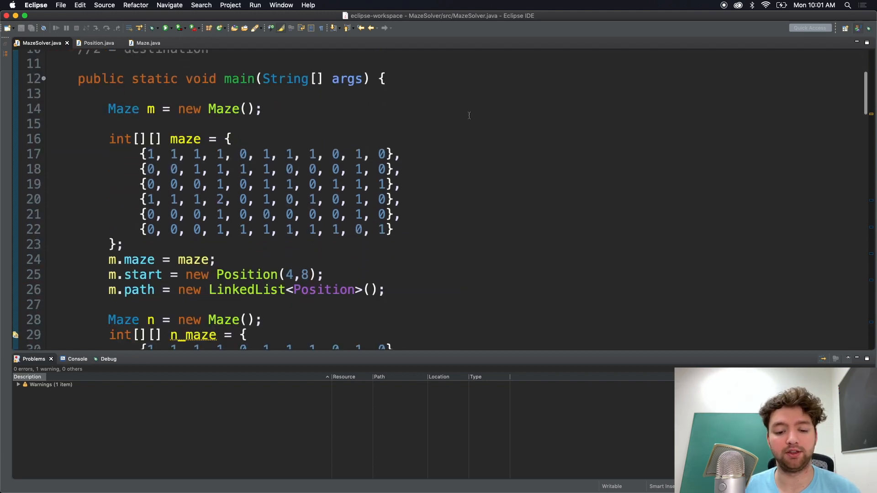
scroll("down", 3)
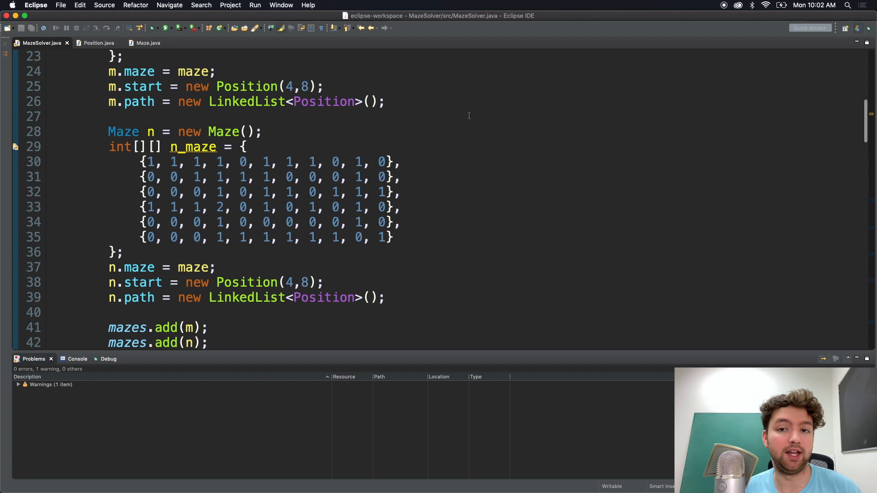
scroll("down", 3)
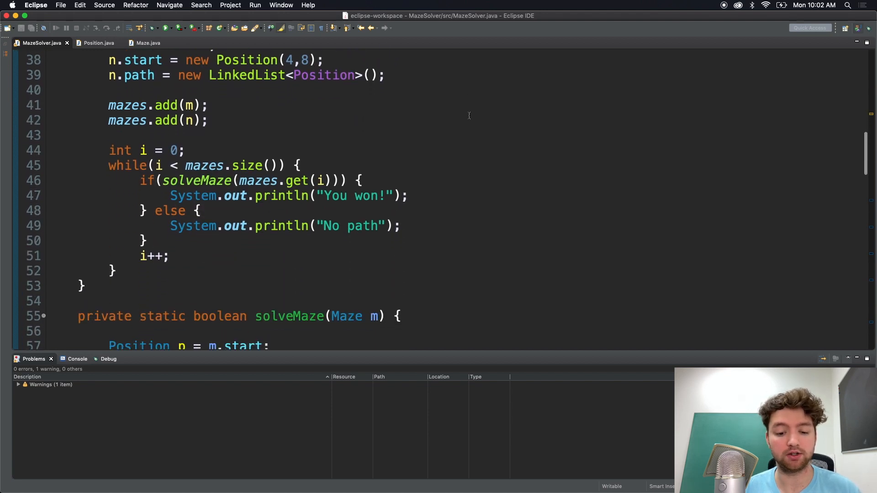
scroll("down", 3)
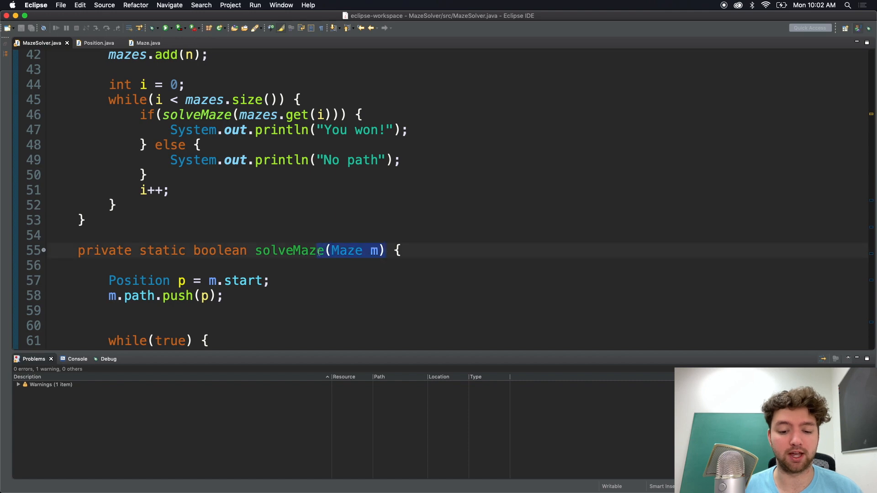
scroll("down", 3)
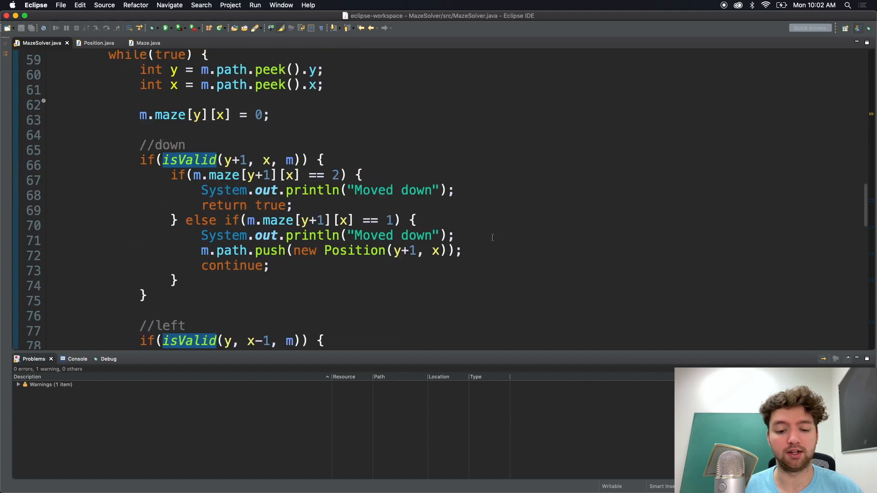
scroll("down", 3)
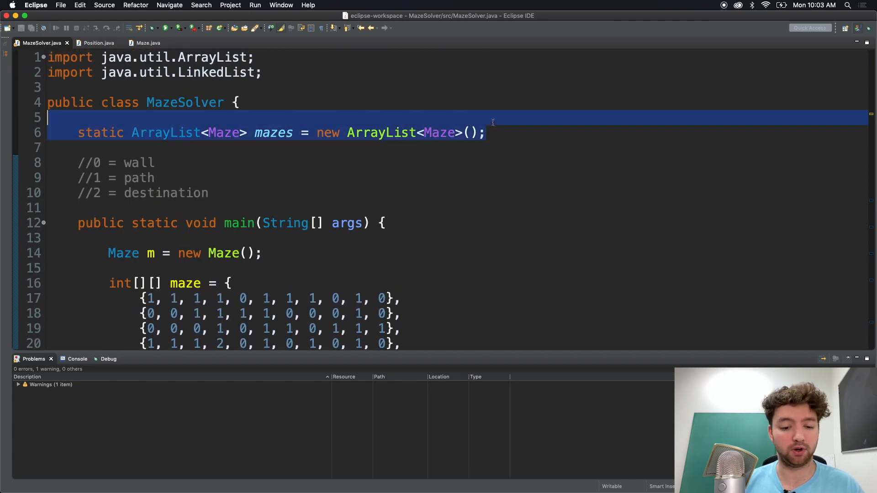
- Relocate the ArrayList<Maze> mazes declaration into main as a local variable, dropping 'static'
key("Delete")
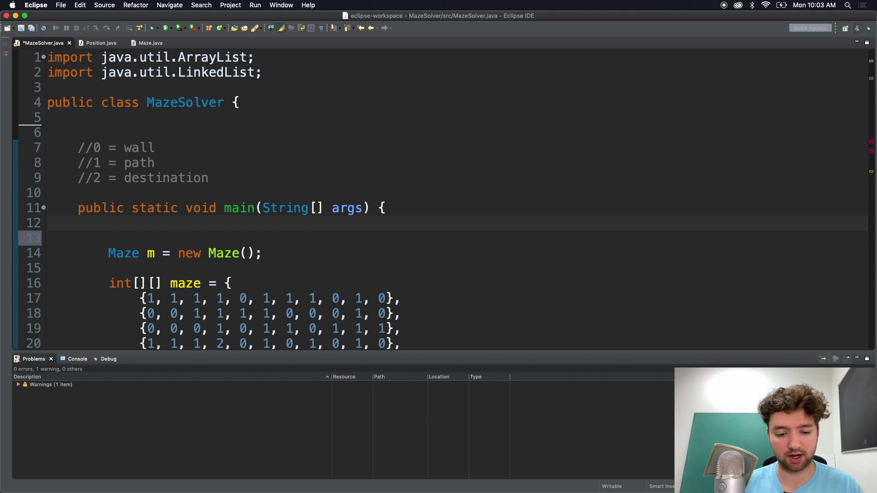
type("static ArrayList<Maze> mazes = new ArrayList<Maze>();")
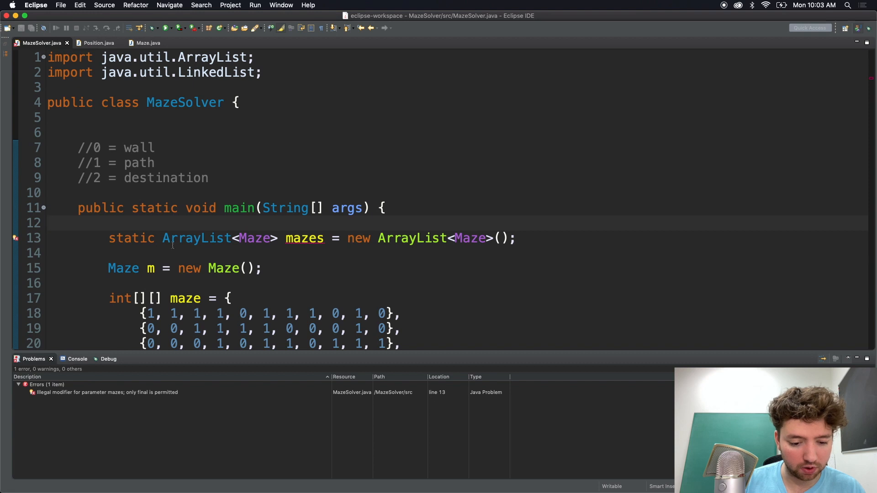
key("Backspace")
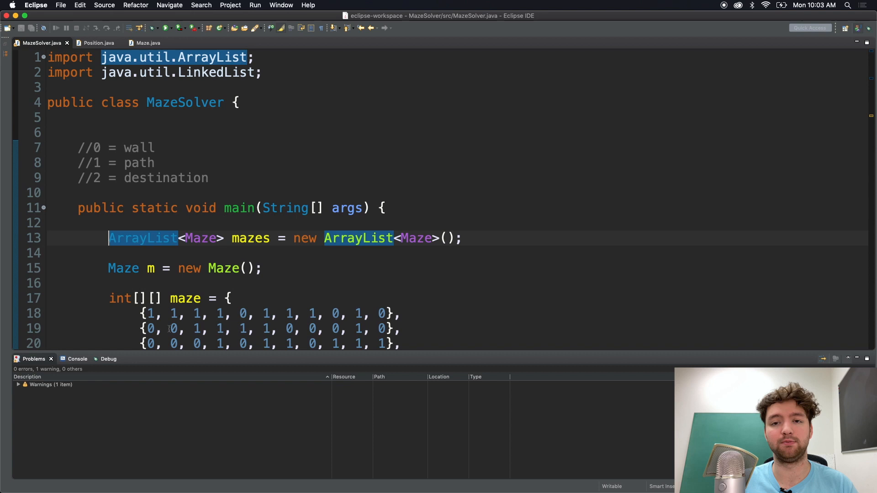
mouse_move(188, 414)
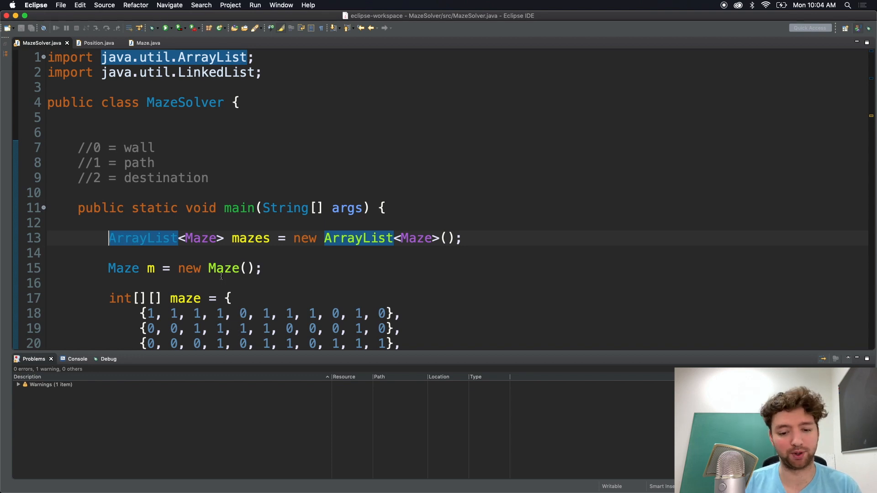
scroll("down", 3)
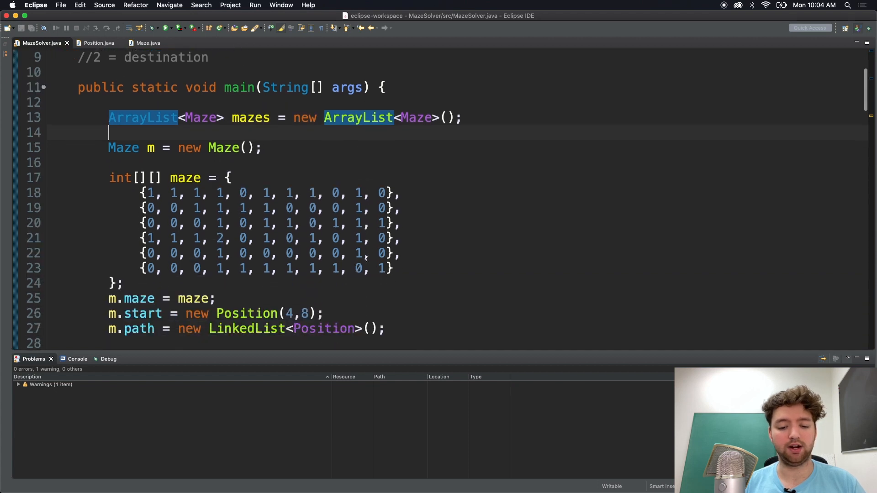
scroll("down", 3)
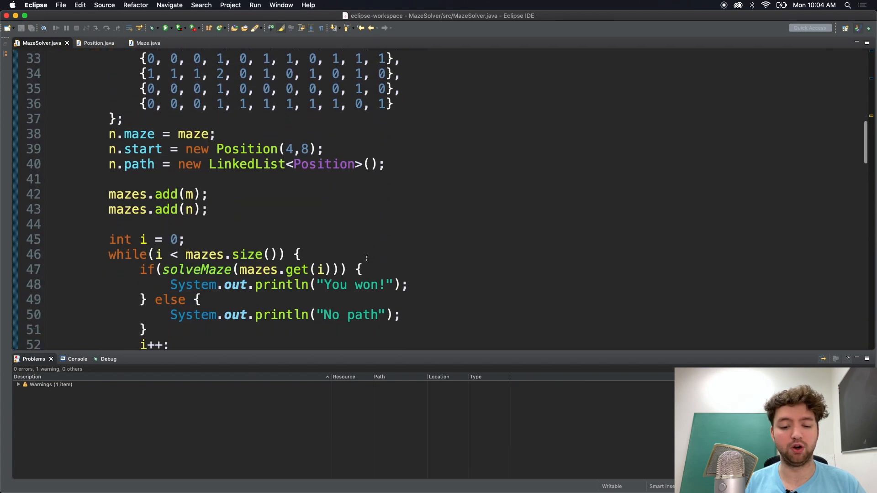
scroll("down", 3)
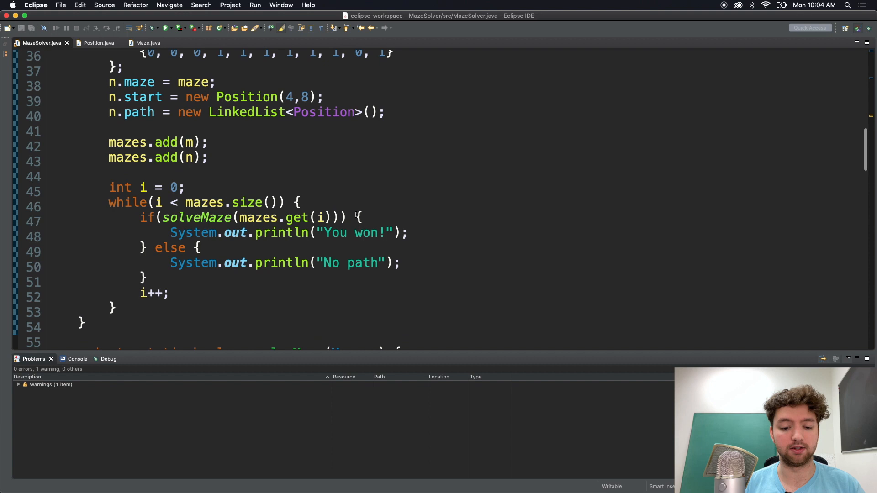
scroll("down", 3)
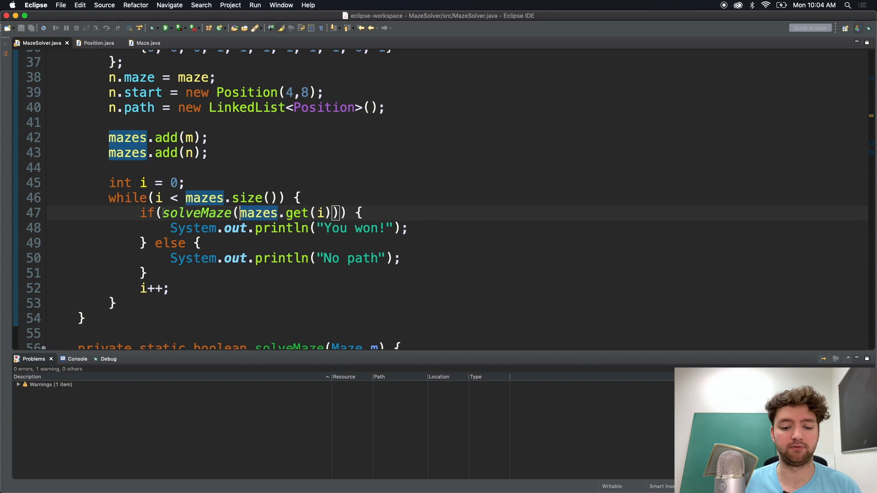
mouse_move(196, 213)
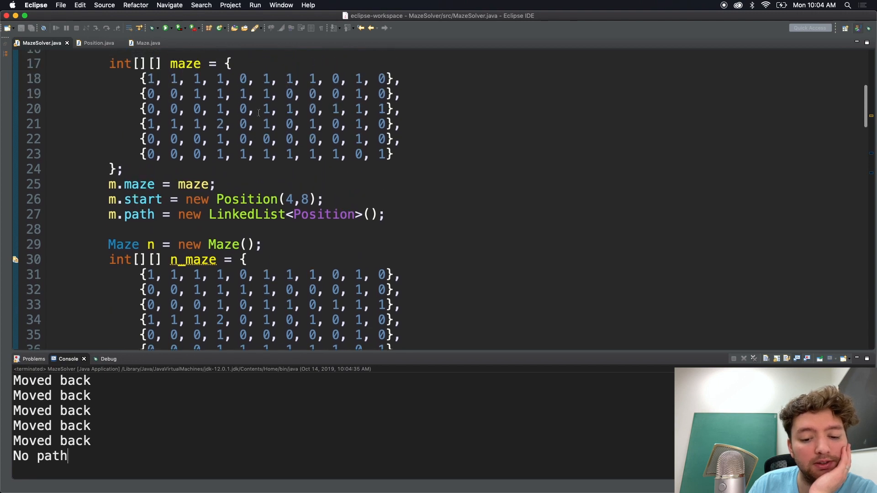
- Review the 'Moved back' / 'No path' console output and locate 'maze' in n.maze = maze
scroll("down", 3)
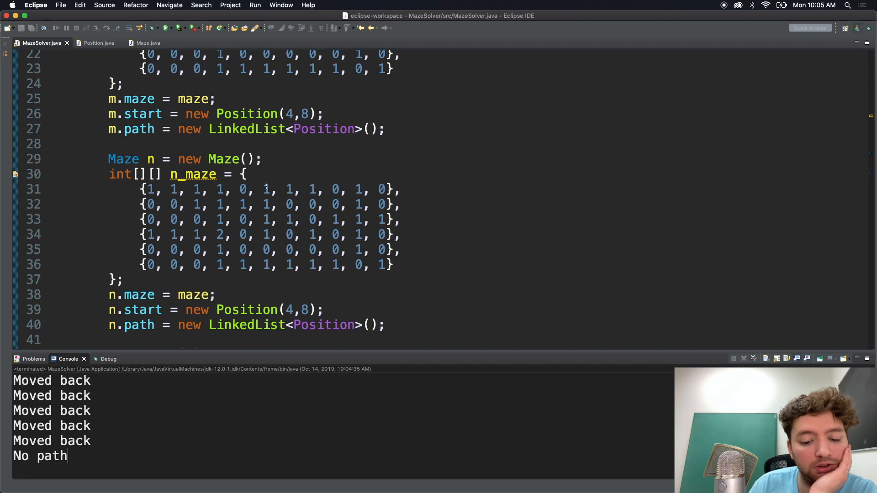
scroll("down", 3)
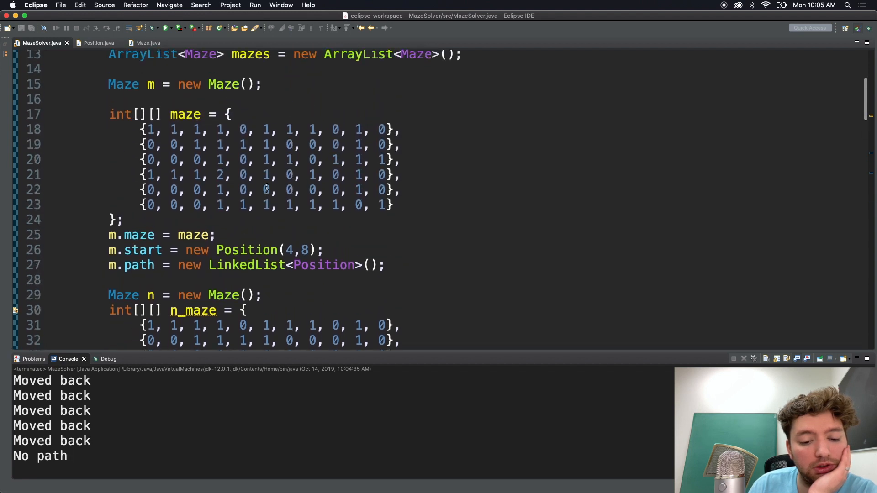
scroll("down", 3)
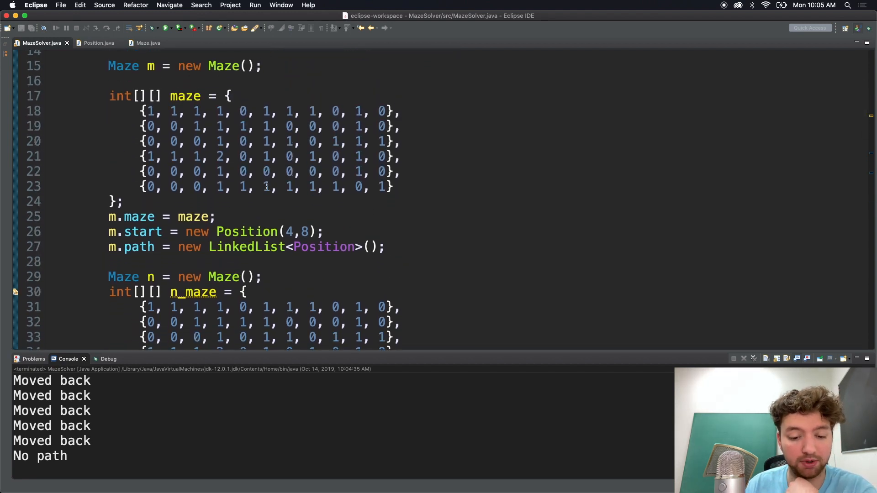
scroll("down", 3)
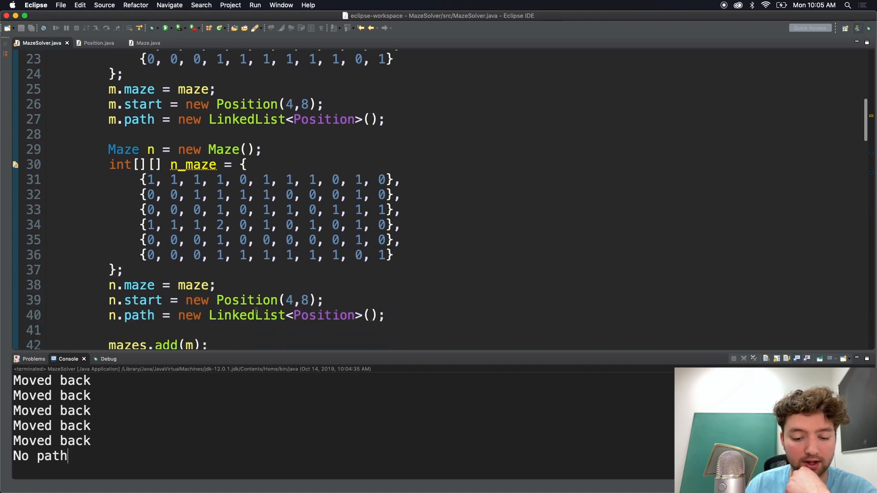
double_click(194, 285)
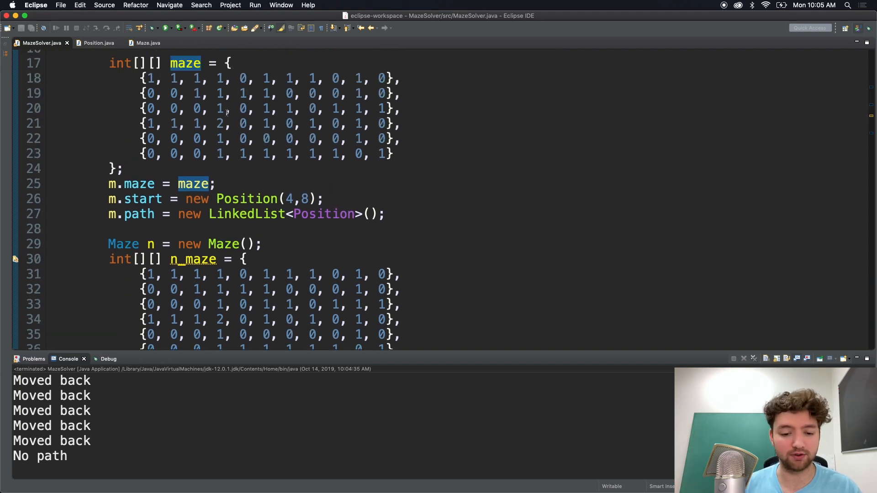
scroll("down", 3)
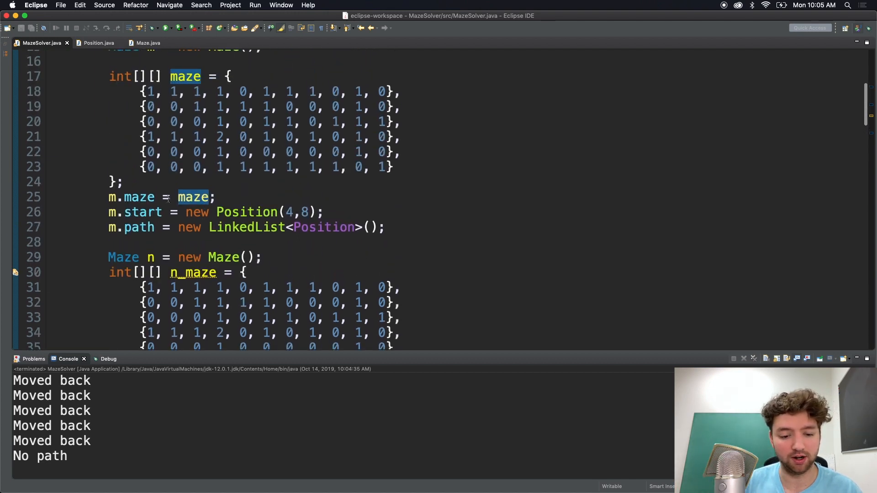
scroll("down", 3)
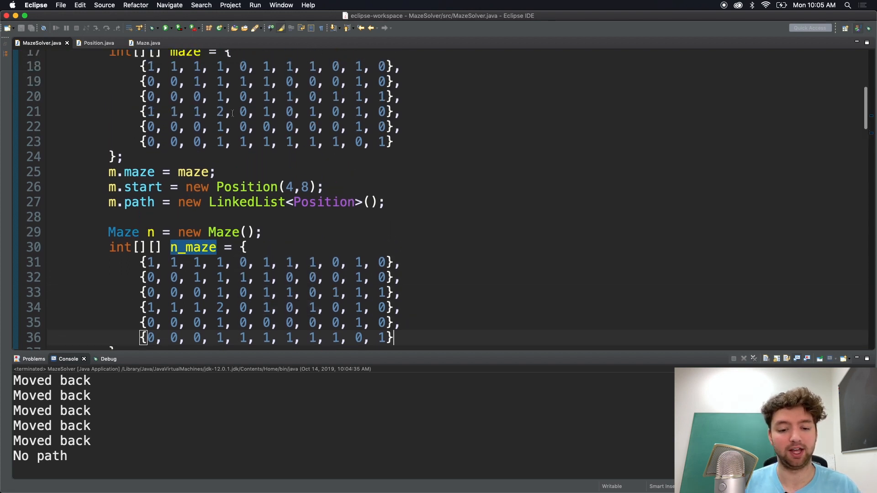
- Assign n.maze = n_maze so the second maze uses its own array
scroll("down", 3)
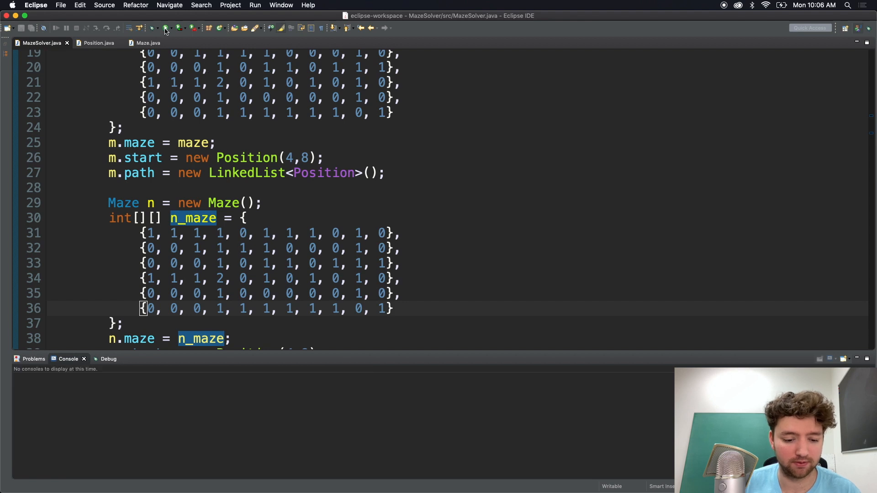
- Rerun MazeSolver to get 'Moved down', 'Moved left', 'Moved up' output
left_click(166, 27)
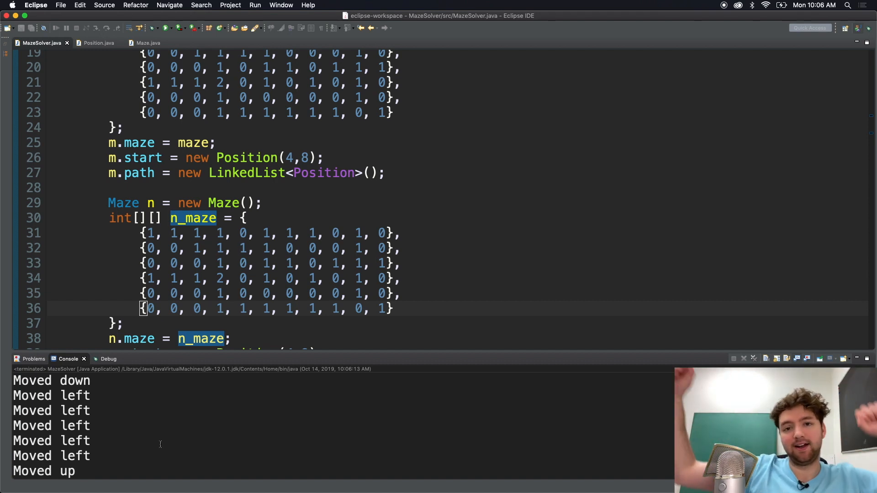
mouse_move(148, 352)
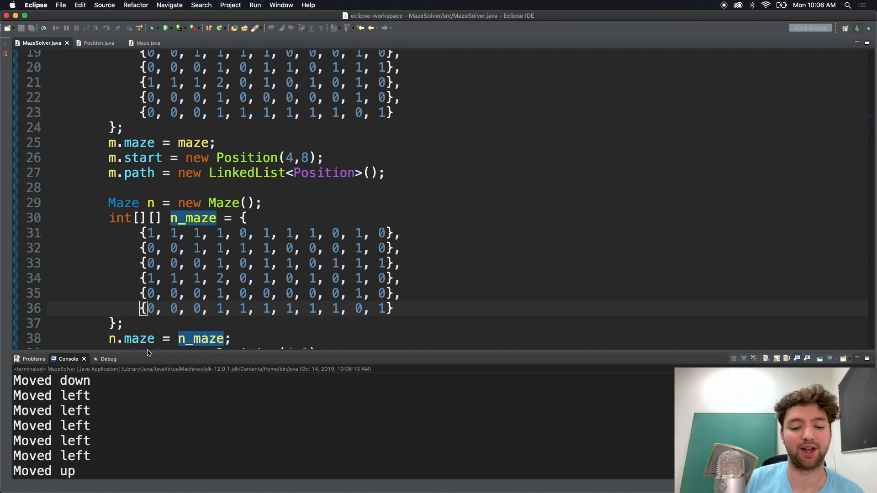